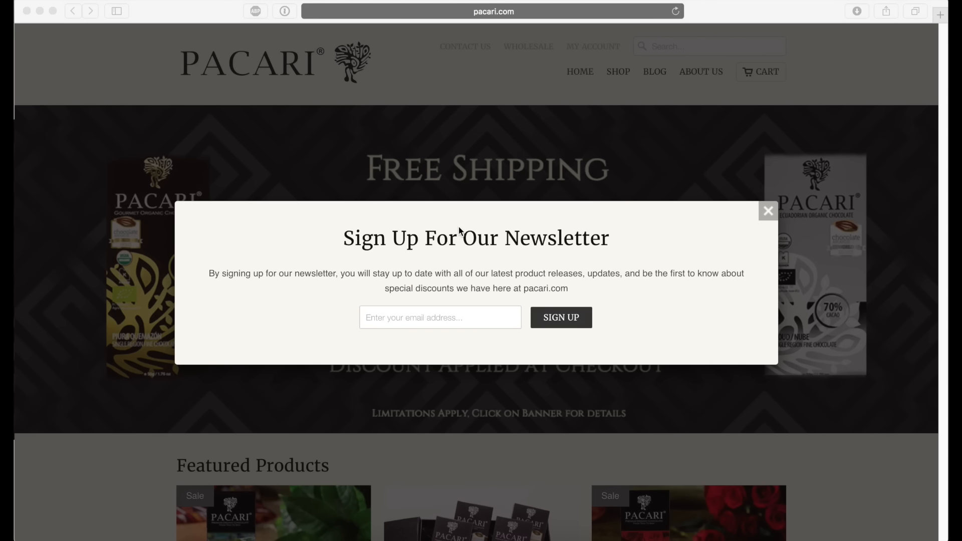
{"action": "mouse_move", "coordinate": [436, 197]}
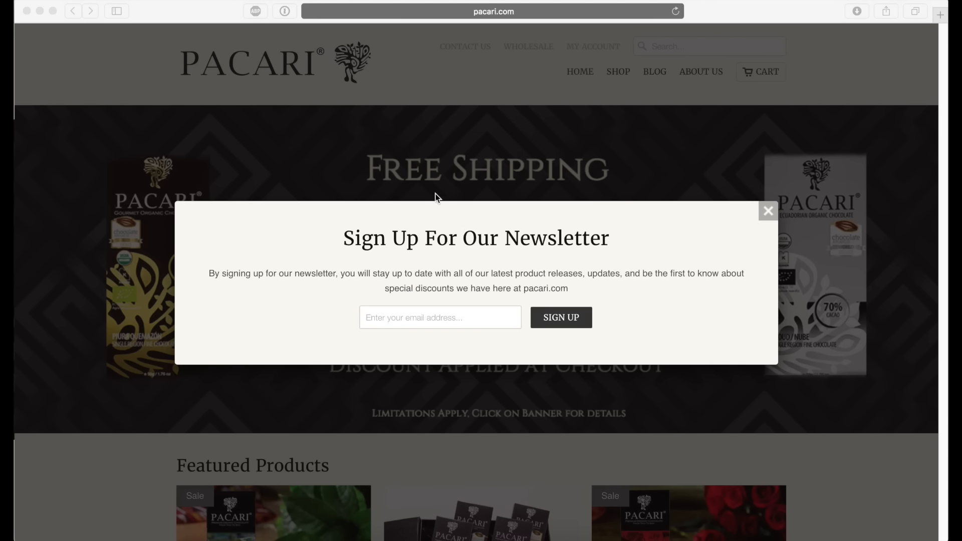
{"action": "mouse_move", "coordinate": [510, 129]}
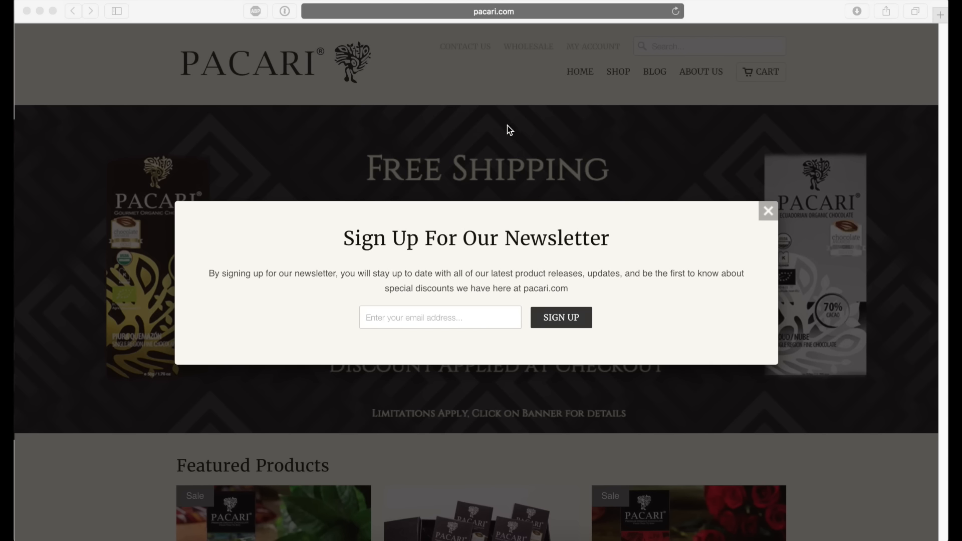
{"action": "mouse_move", "coordinate": [487, 135]}
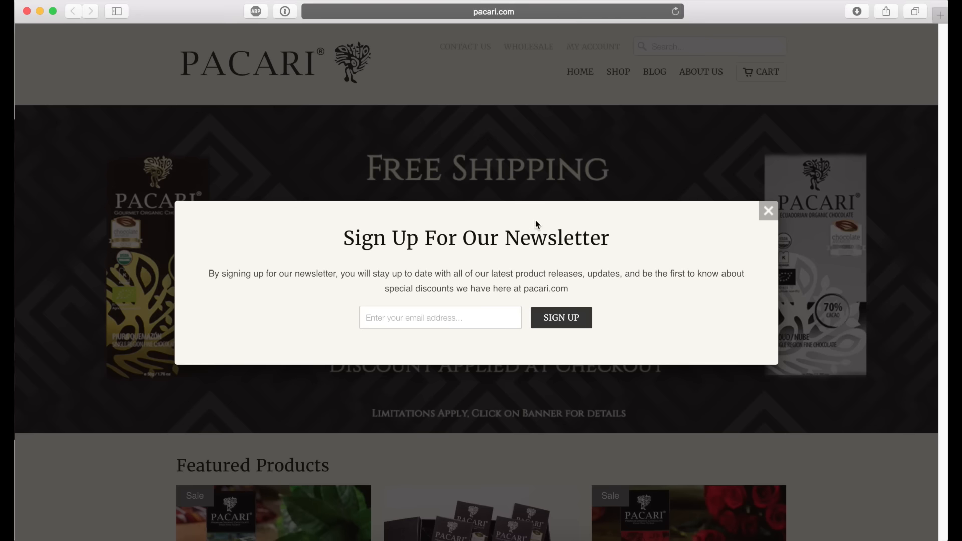
{"action": "mouse_move", "coordinate": [673, 224]}
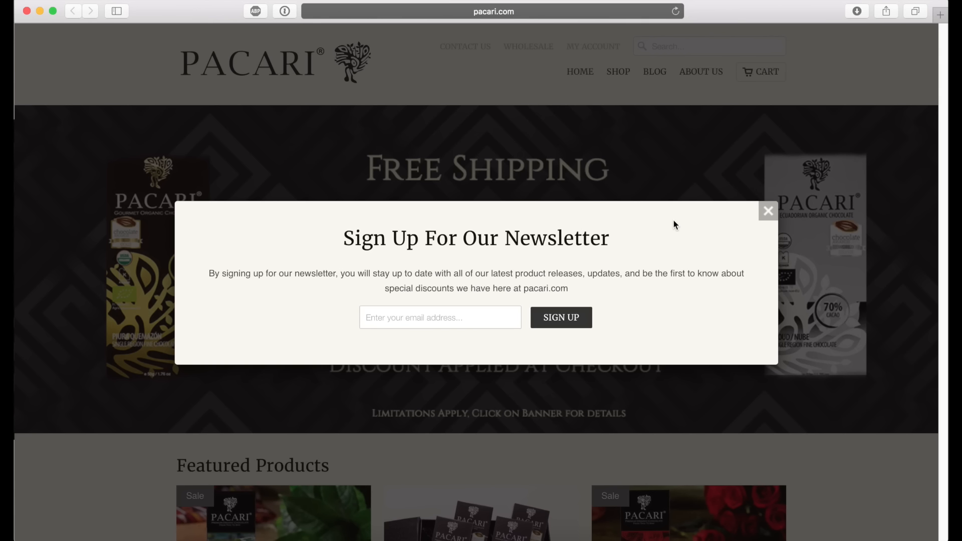
{"action": "mouse_move", "coordinate": [664, 230]}
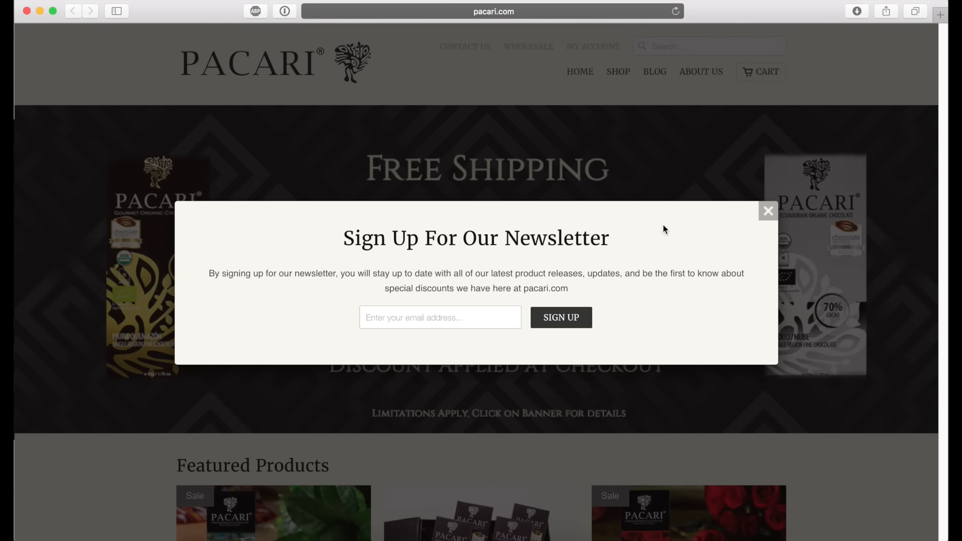
{"action": "mouse_move", "coordinate": [254, 241]}
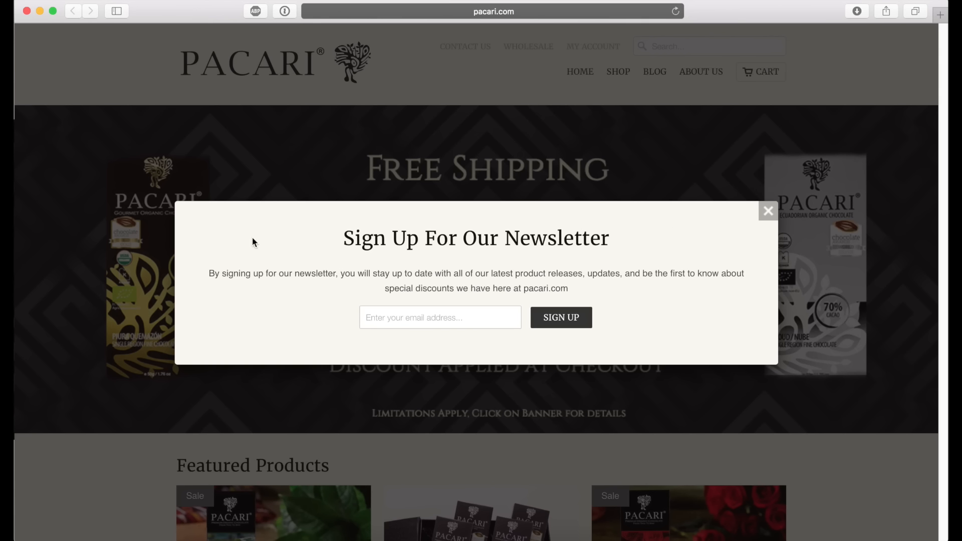
{"action": "mouse_move", "coordinate": [188, 222]}
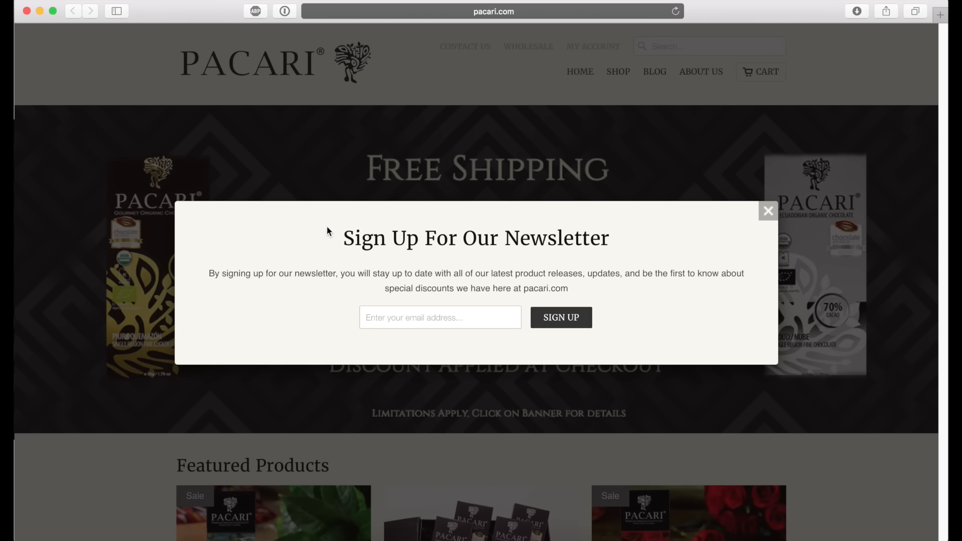
{"action": "mouse_move", "coordinate": [369, 219]}
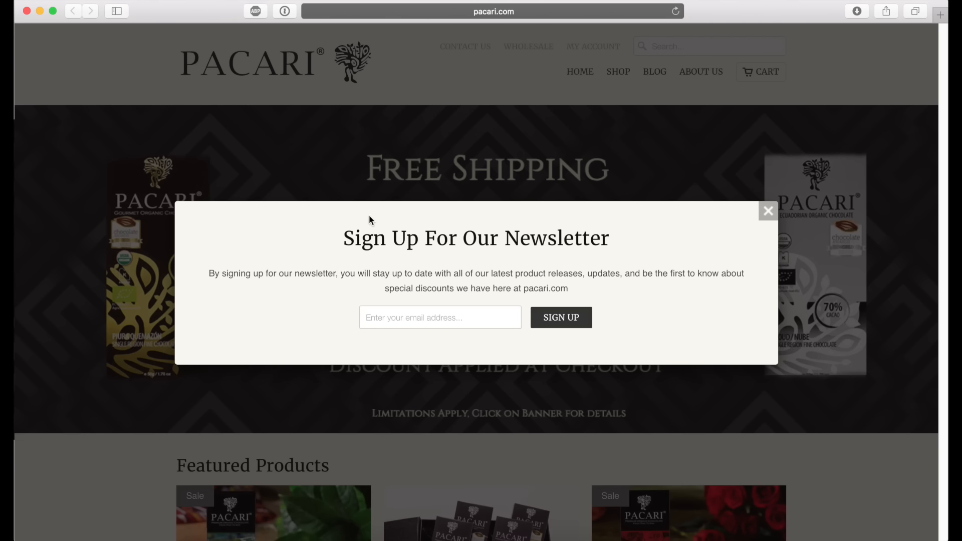
{"action": "mouse_move", "coordinate": [635, 210]}
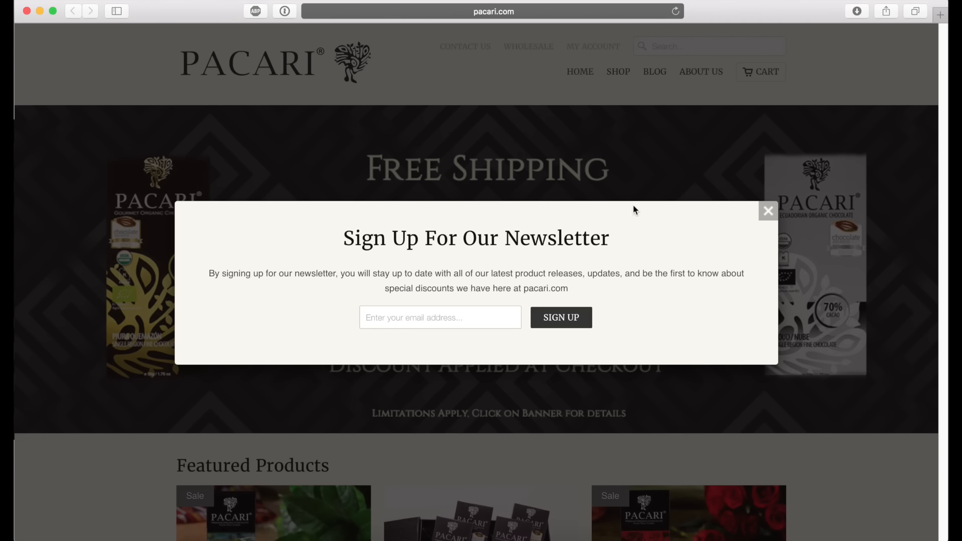
{"action": "mouse_move", "coordinate": [354, 234]}
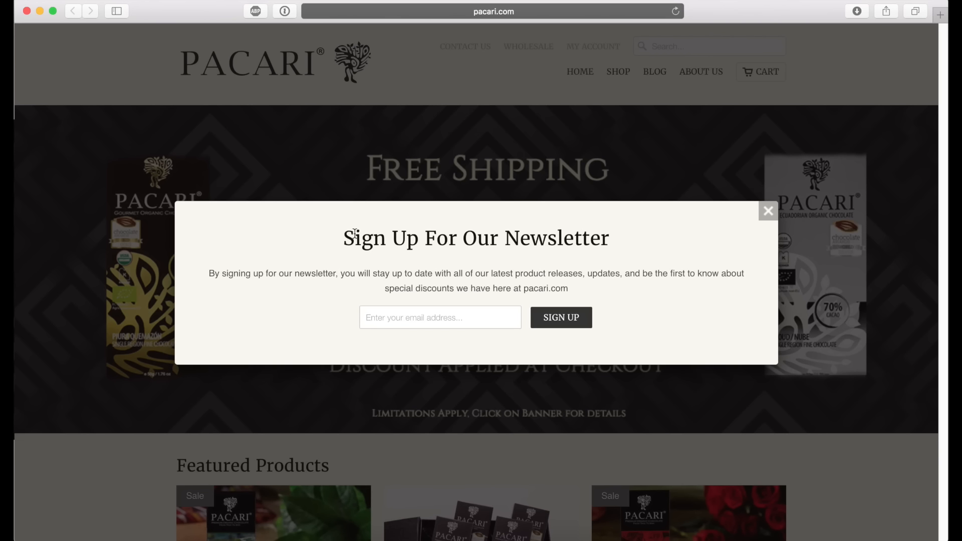
{"action": "mouse_move", "coordinate": [281, 271]}
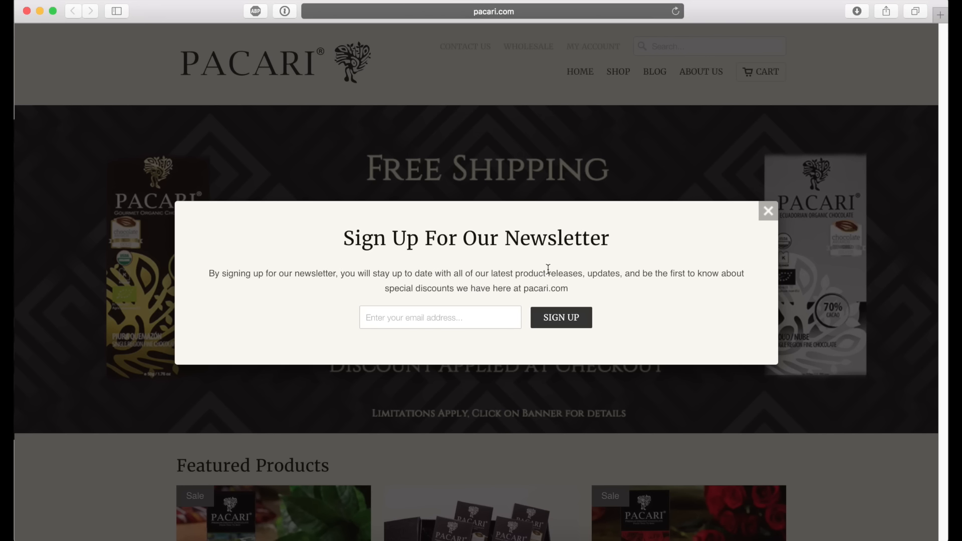
{"action": "mouse_move", "coordinate": [618, 252]}
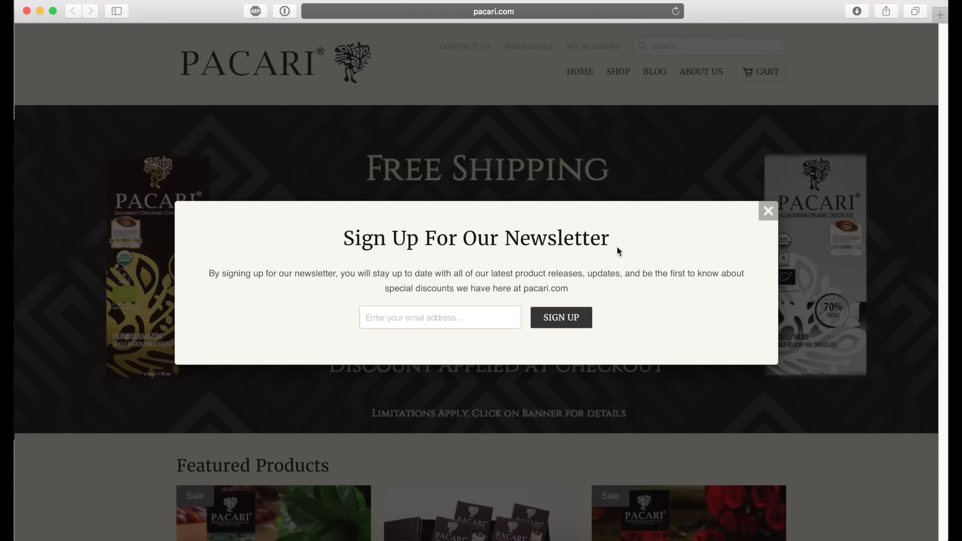
{"action": "mouse_move", "coordinate": [357, 276]}
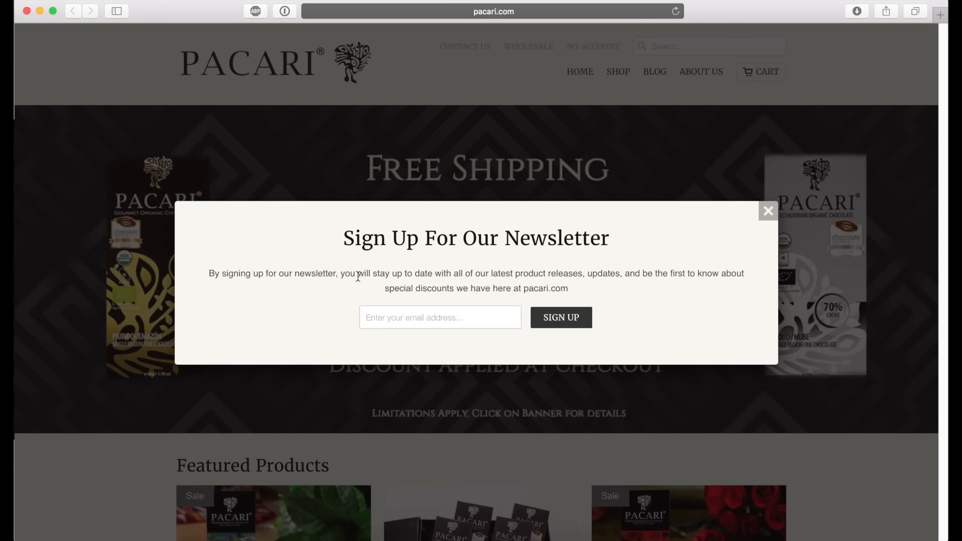
Step: Select the words 'special discounts' in the newsletter popup text for emphasis
{"action": "double_click", "coordinate": [420, 288]}
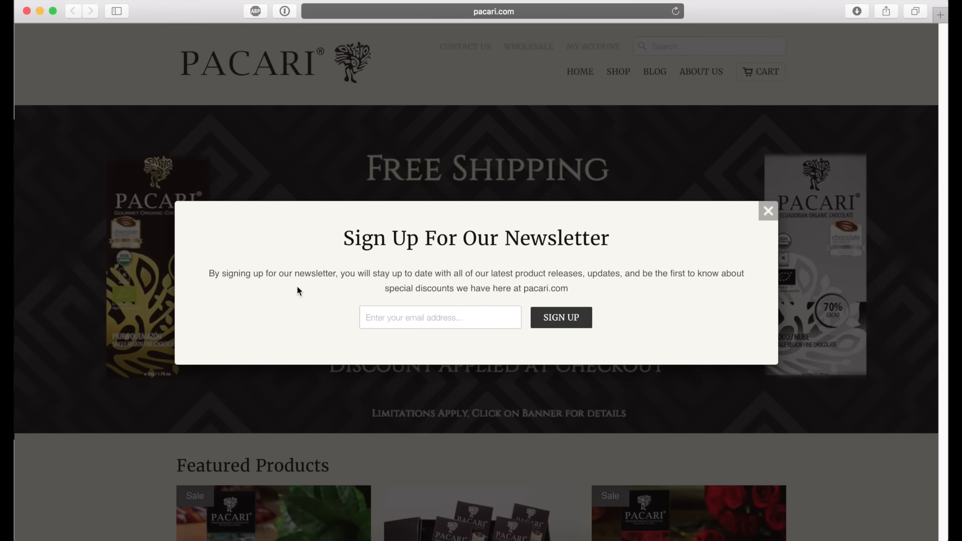
{"action": "mouse_move", "coordinate": [453, 285]}
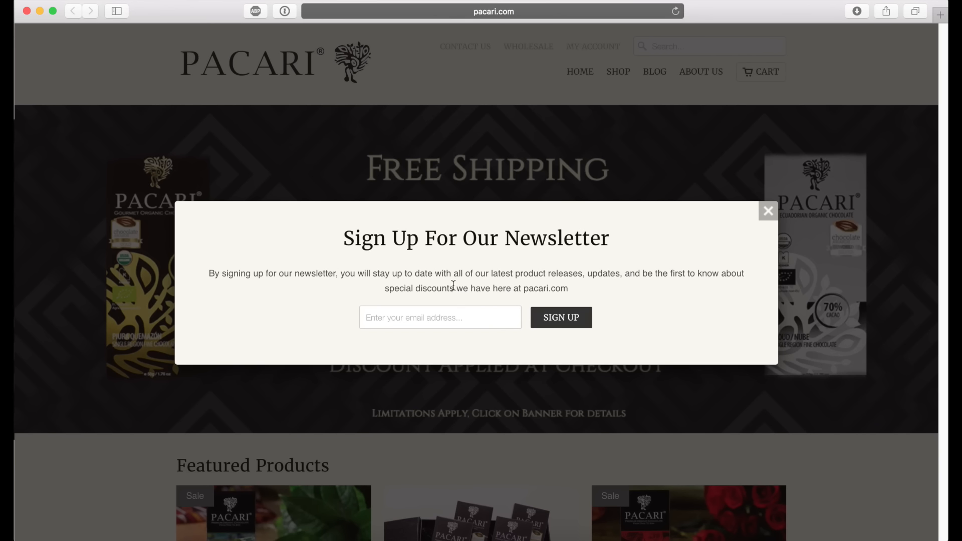
{"action": "mouse_move", "coordinate": [529, 276]}
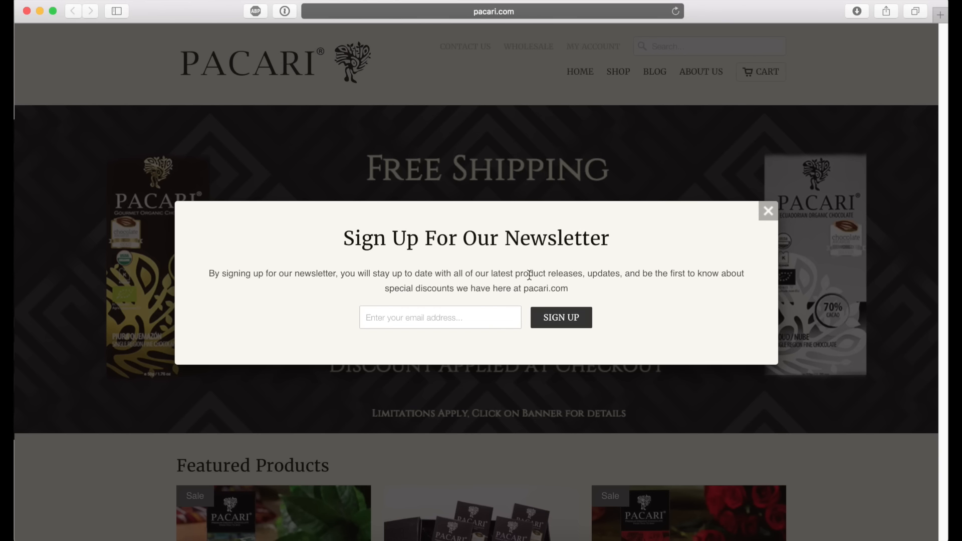
{"action": "double_click", "coordinate": [603, 273]}
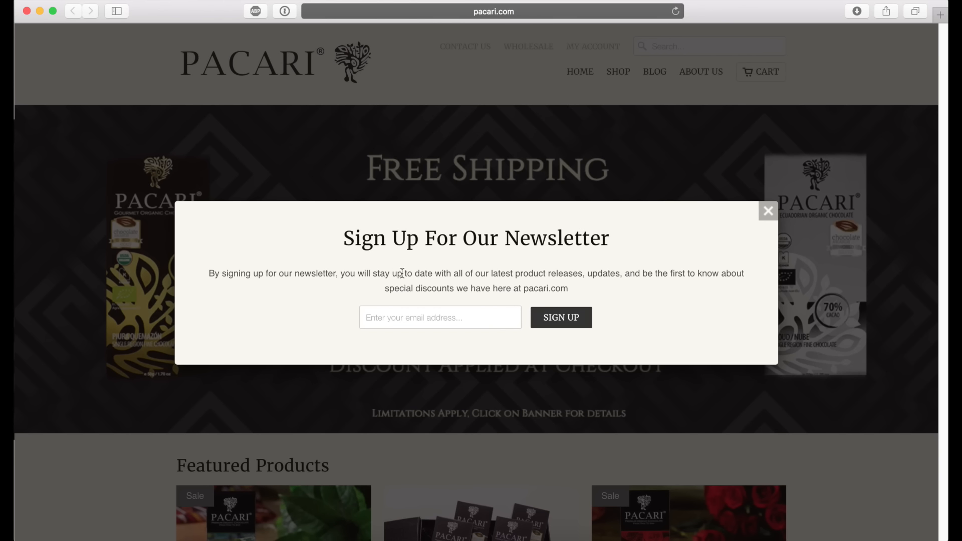
{"action": "left_click_drag", "start_coordinate": [384, 289], "coordinate": [454, 289]}
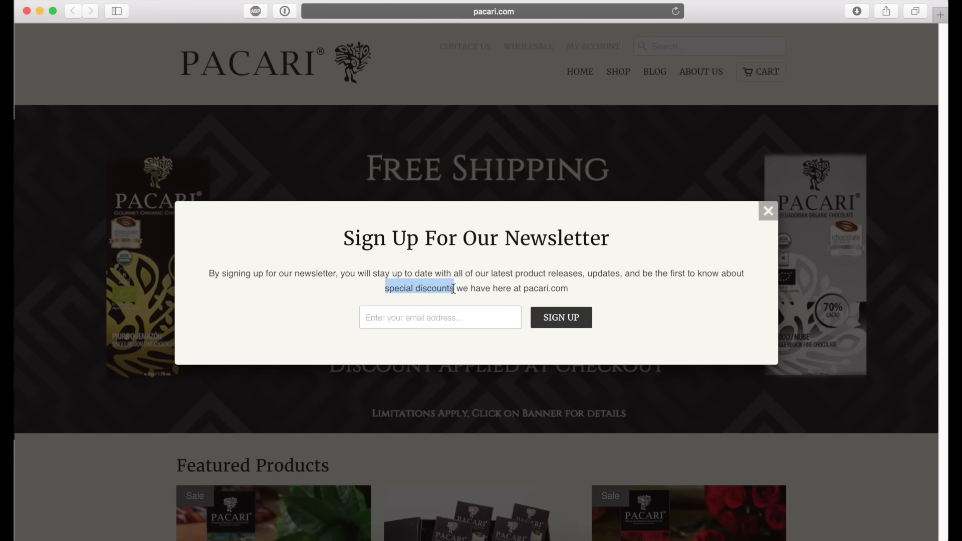
{"action": "mouse_move", "coordinate": [301, 318]}
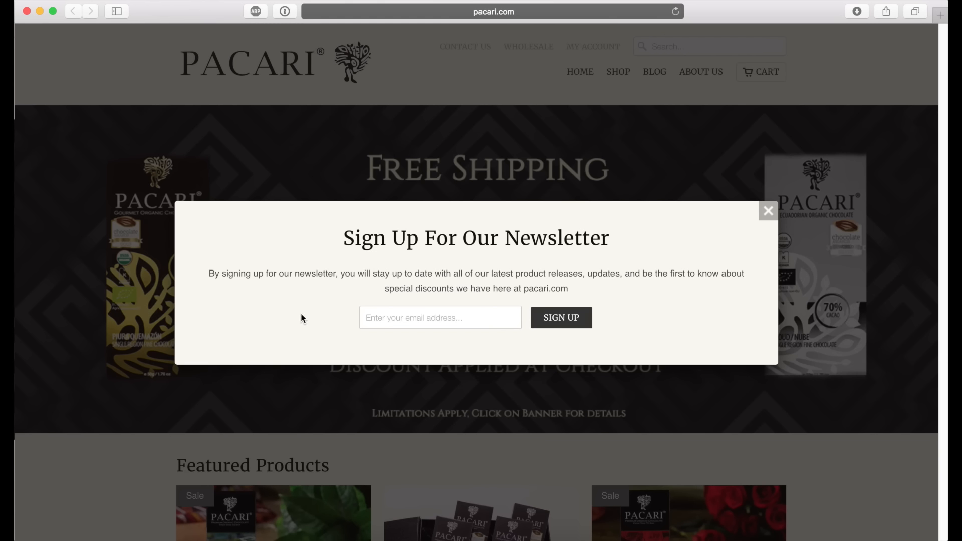
{"action": "mouse_move", "coordinate": [300, 316]}
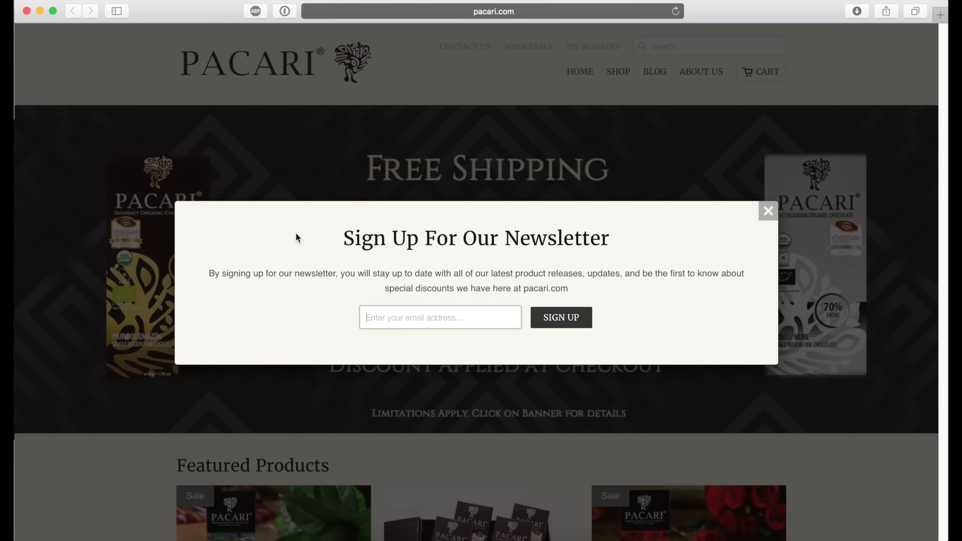
{"action": "mouse_move", "coordinate": [379, 292]}
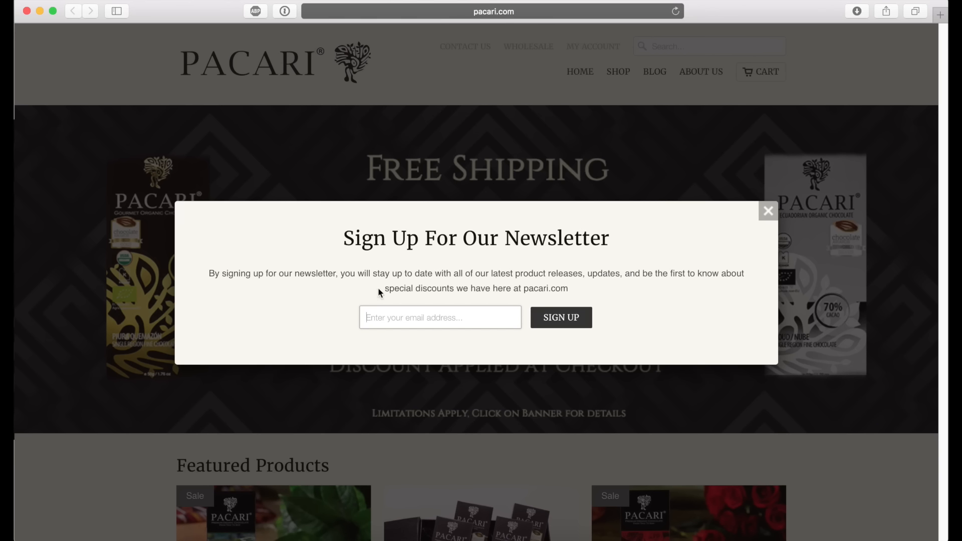
{"action": "double_click", "coordinate": [419, 288]}
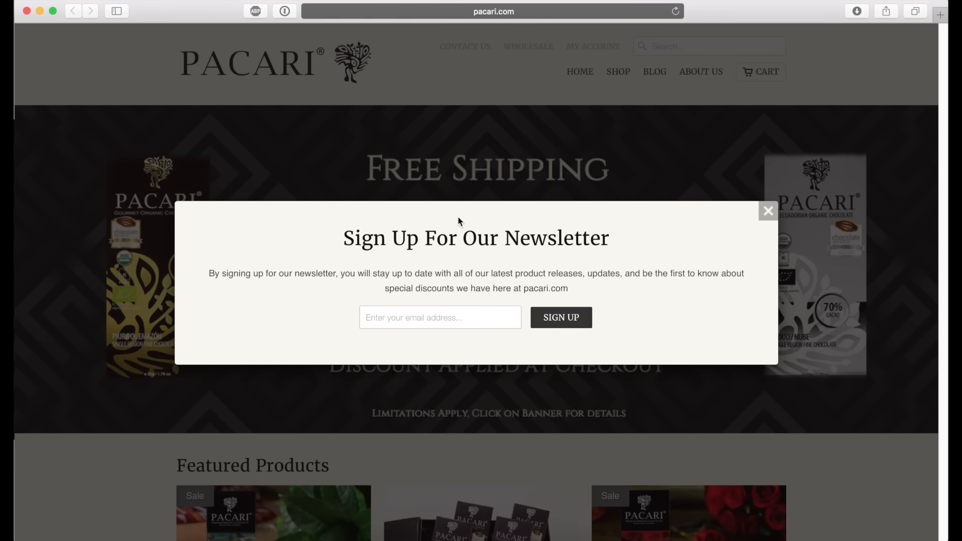
{"action": "mouse_move", "coordinate": [462, 219]}
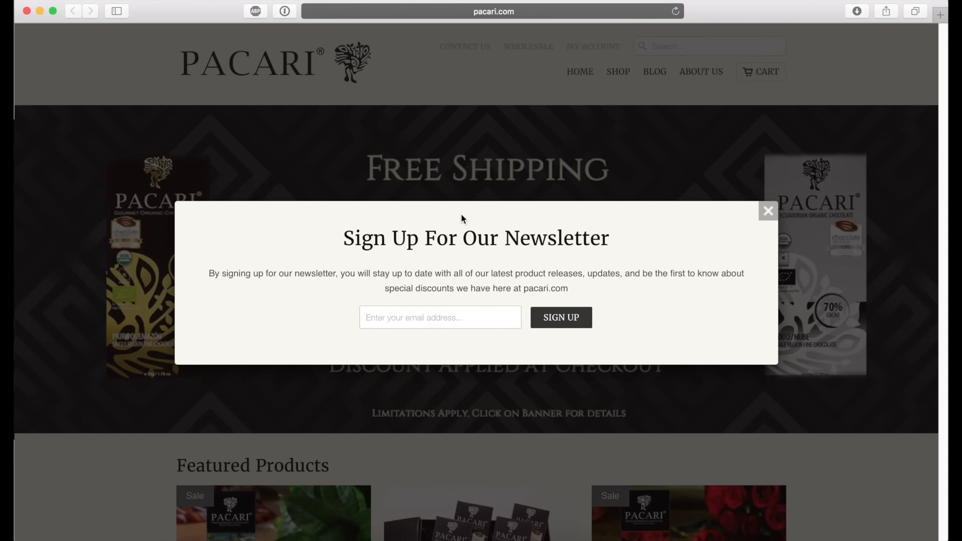
{"action": "mouse_move", "coordinate": [178, 208]}
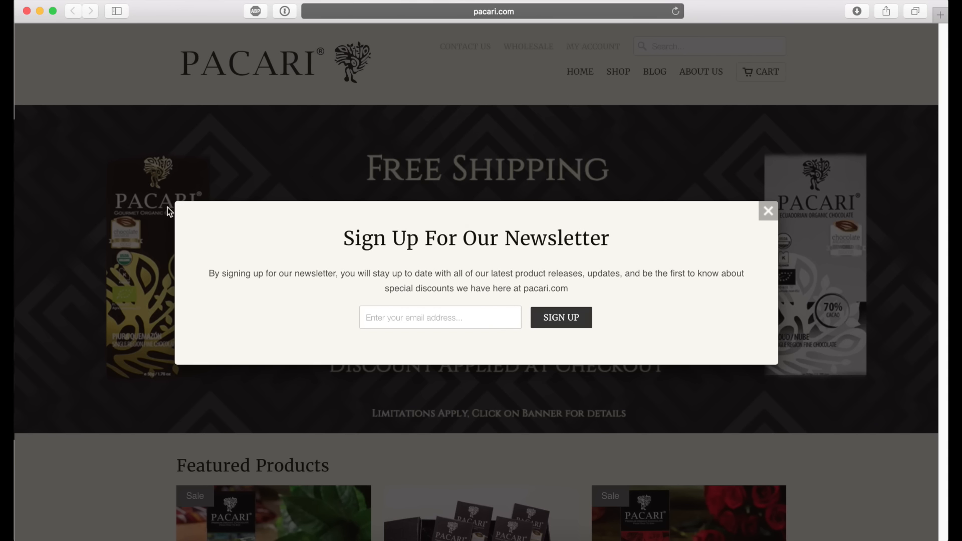
{"action": "mouse_move", "coordinate": [324, 244]}
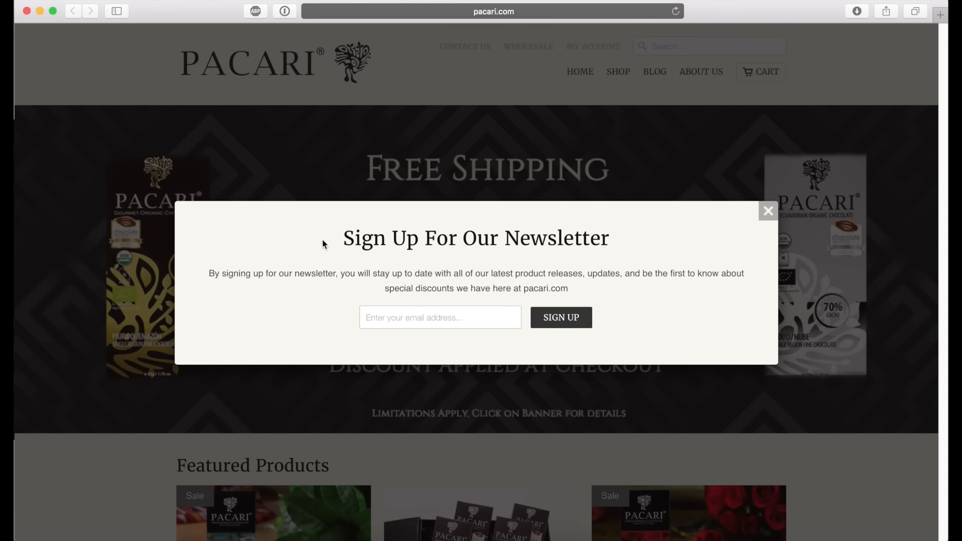
{"action": "mouse_move", "coordinate": [312, 248]}
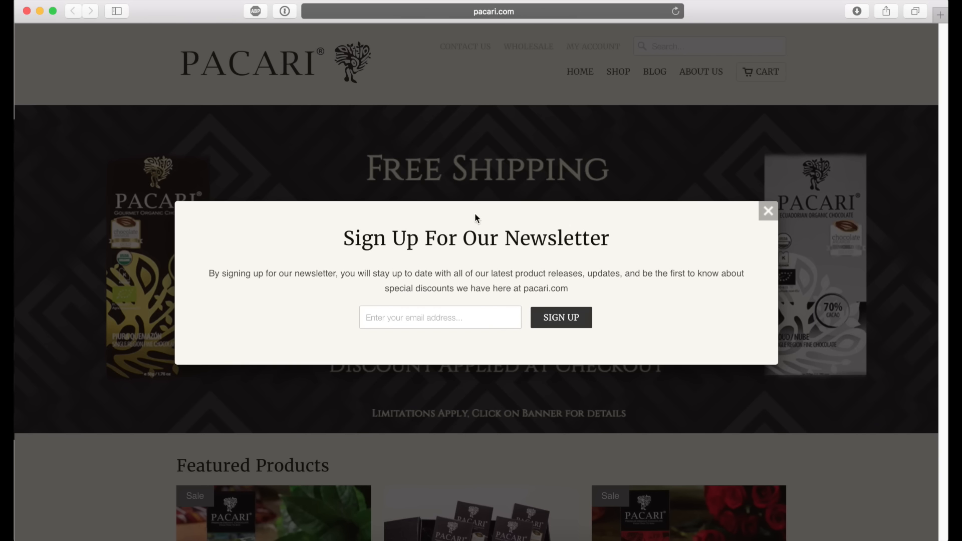
{"action": "mouse_move", "coordinate": [317, 207]}
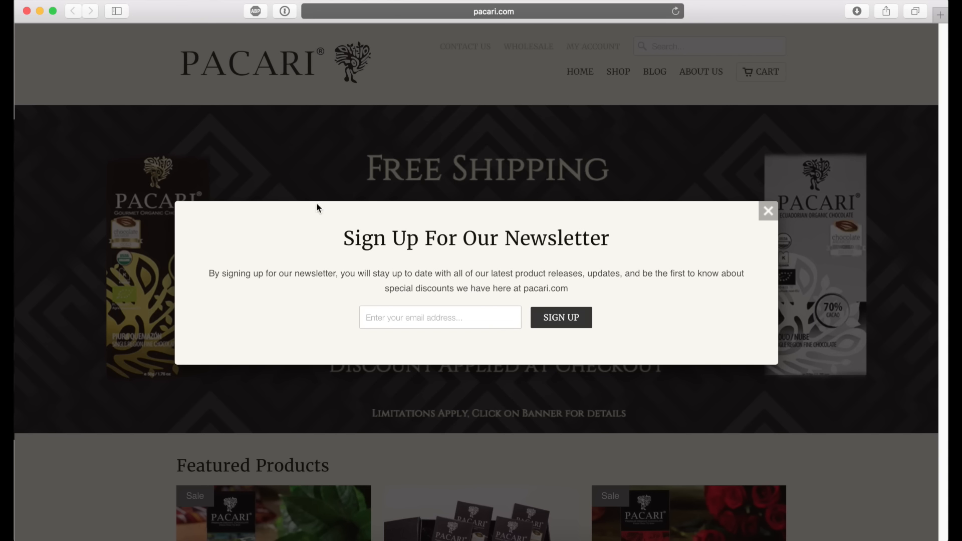
{"action": "mouse_move", "coordinate": [281, 226]}
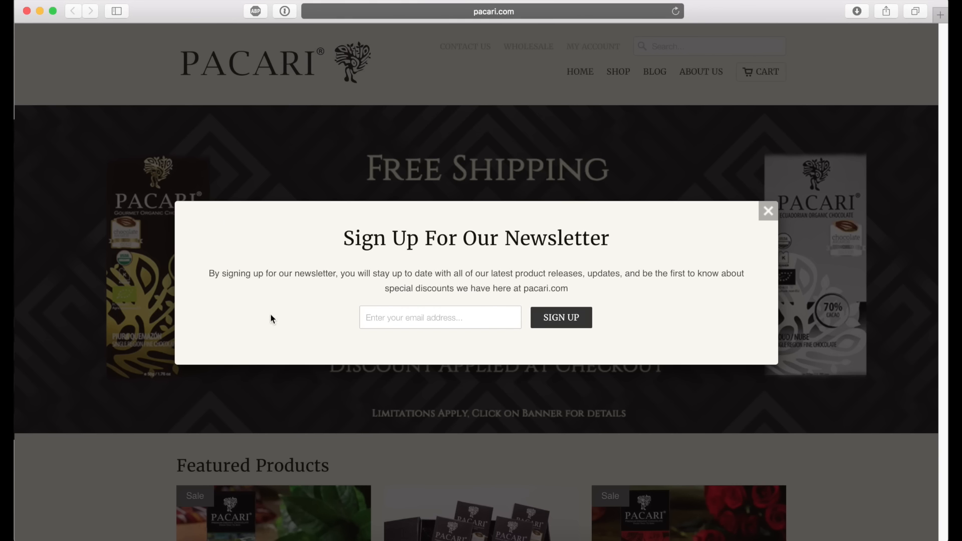
{"action": "mouse_move", "coordinate": [232, 232]}
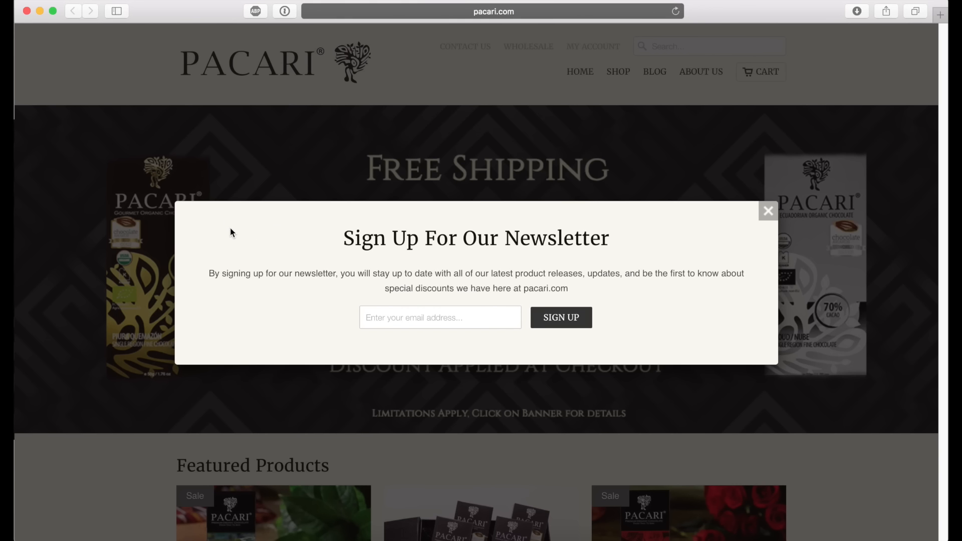
{"action": "mouse_move", "coordinate": [459, 210]}
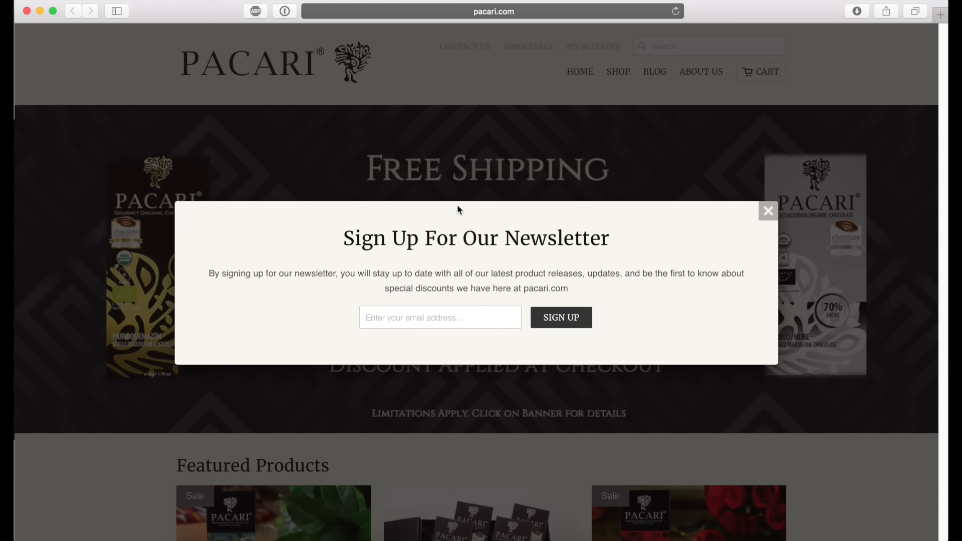
{"action": "mouse_move", "coordinate": [473, 212]}
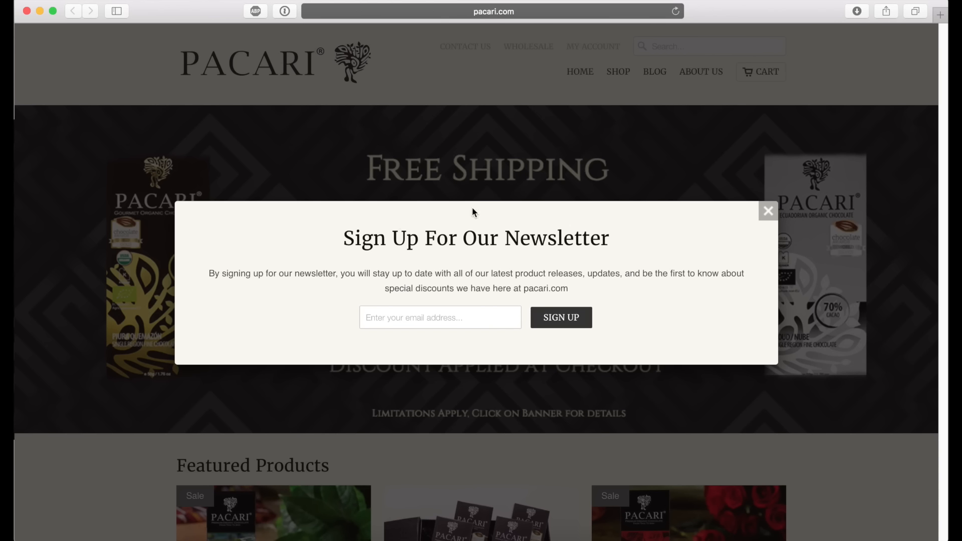
{"action": "mouse_move", "coordinate": [180, 208]}
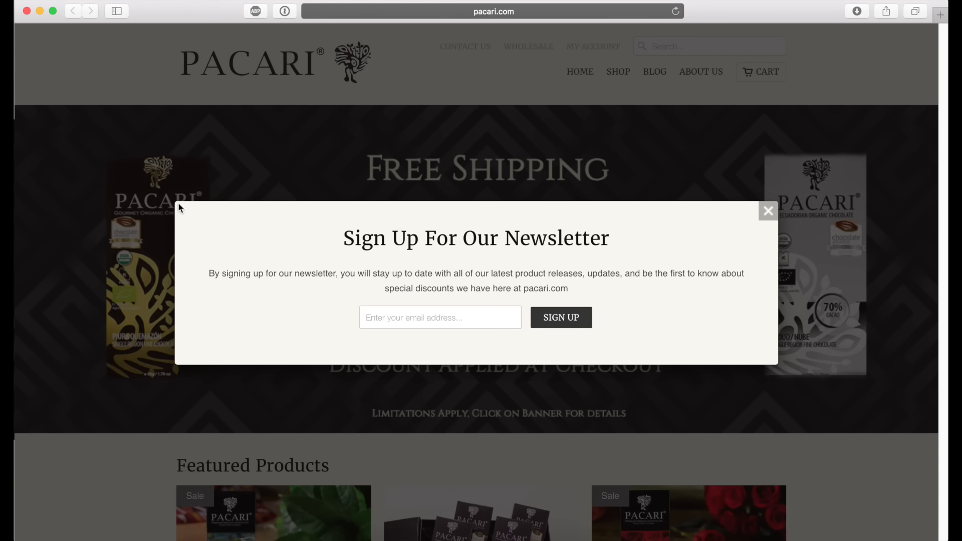
{"action": "mouse_move", "coordinate": [473, 218]}
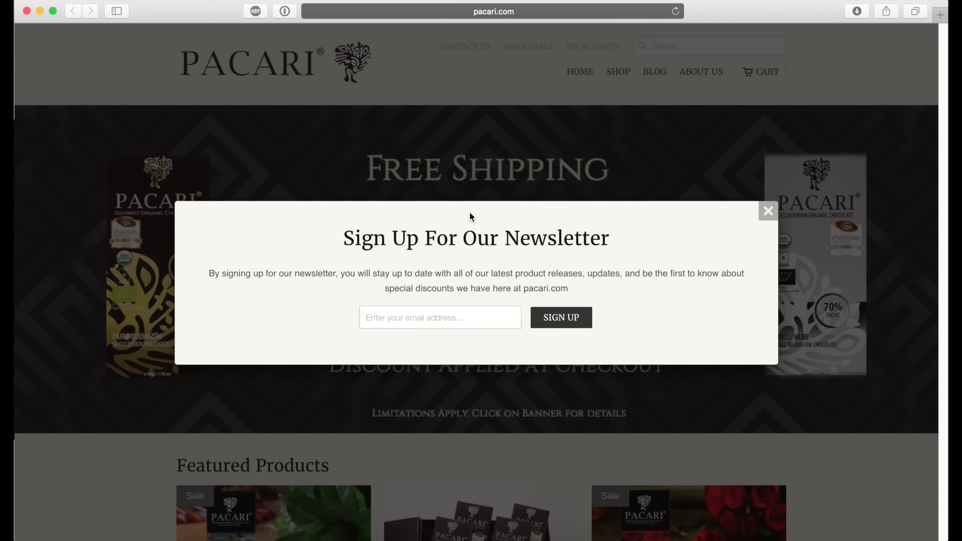
{"action": "mouse_move", "coordinate": [360, 198]}
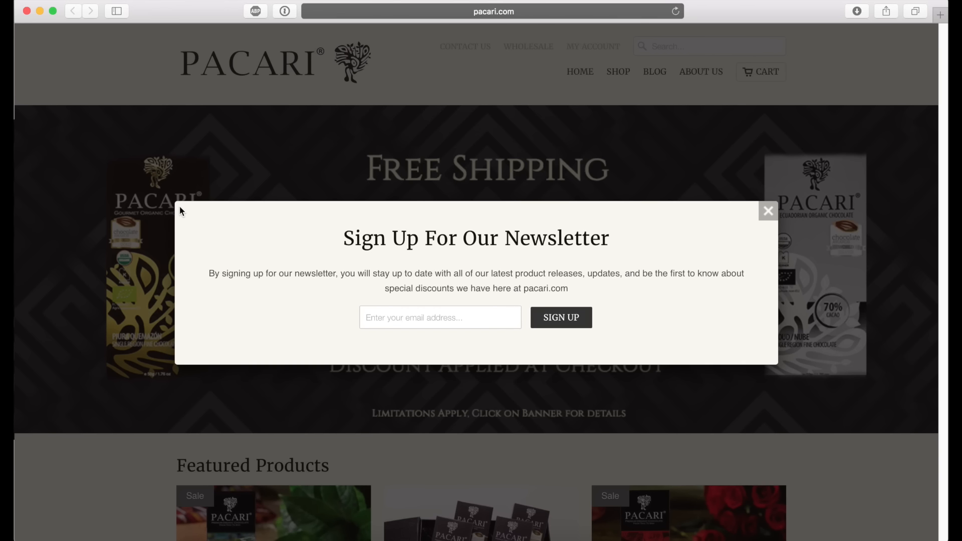
{"action": "mouse_move", "coordinate": [661, 252]}
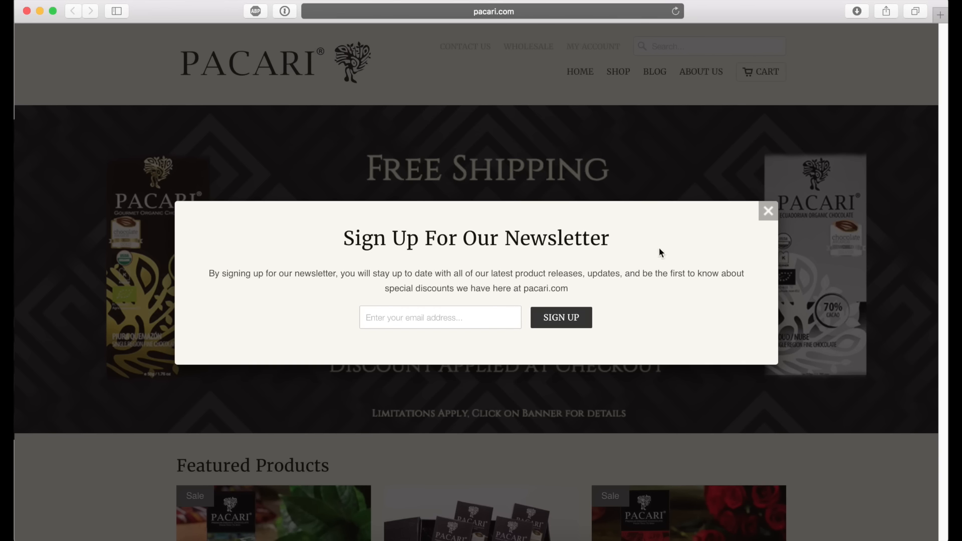
{"action": "mouse_move", "coordinate": [470, 256]}
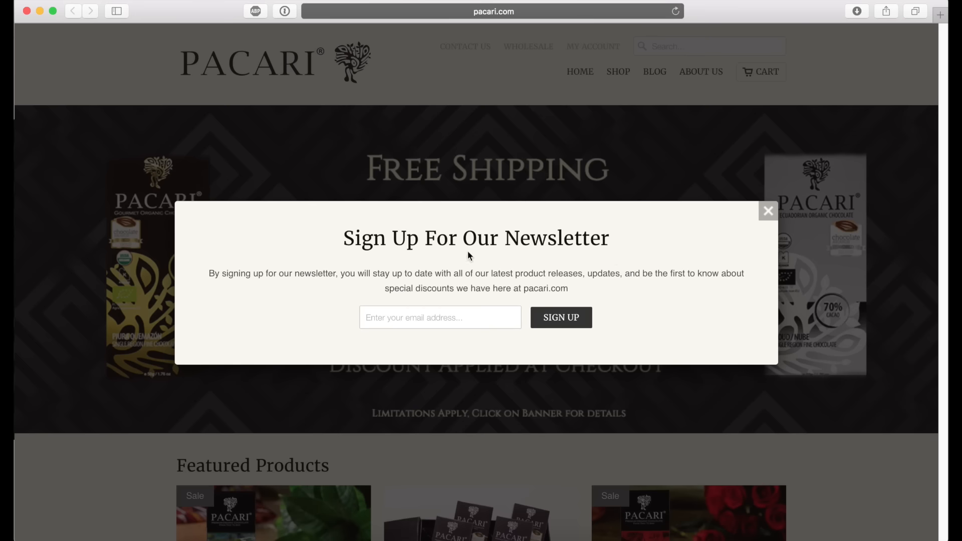
{"action": "mouse_move", "coordinate": [462, 214]}
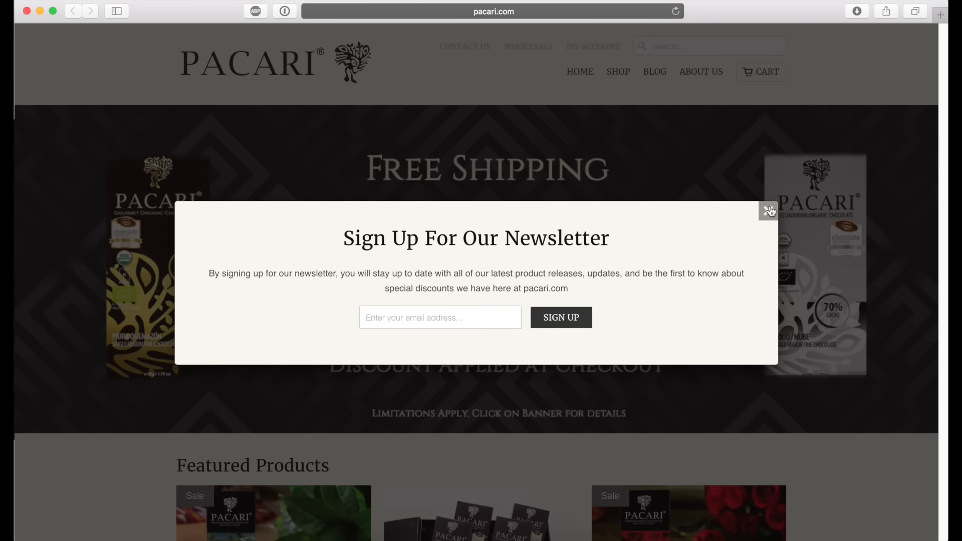
Step: Close the popup and focus the empty footer Newsletter email field
{"action": "left_click", "coordinate": [768, 210]}
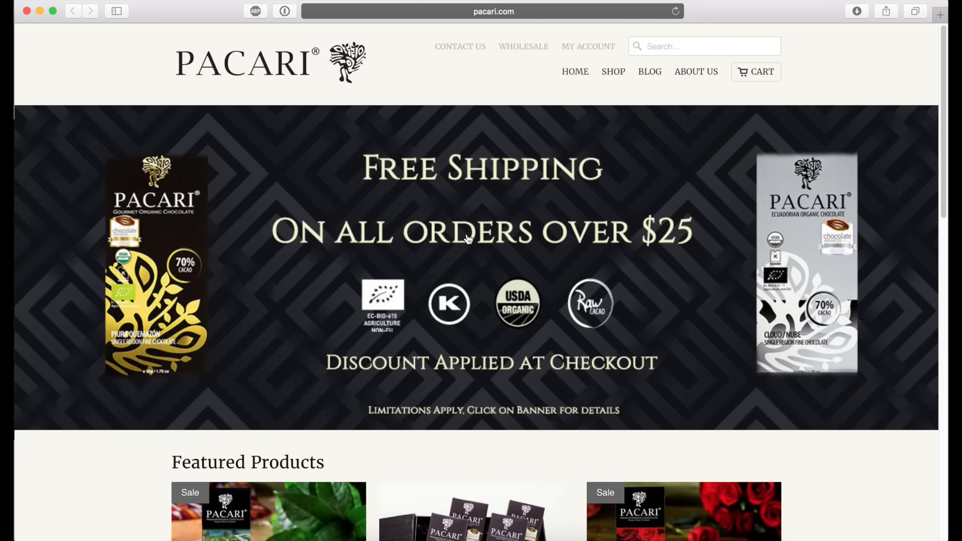
{"action": "scroll", "scroll_direction": "down", "scroll_amount": 3}
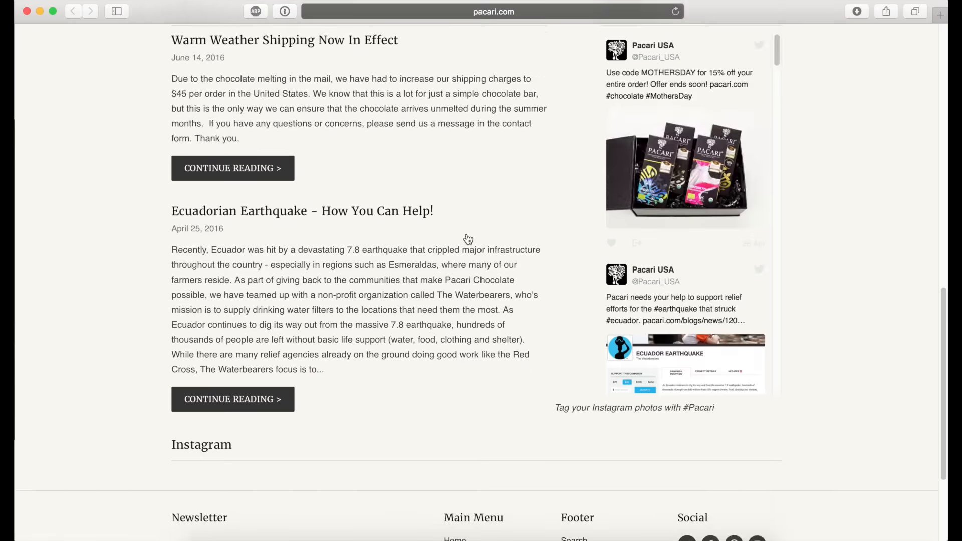
{"action": "scroll", "scroll_direction": "down", "scroll_amount": 3}
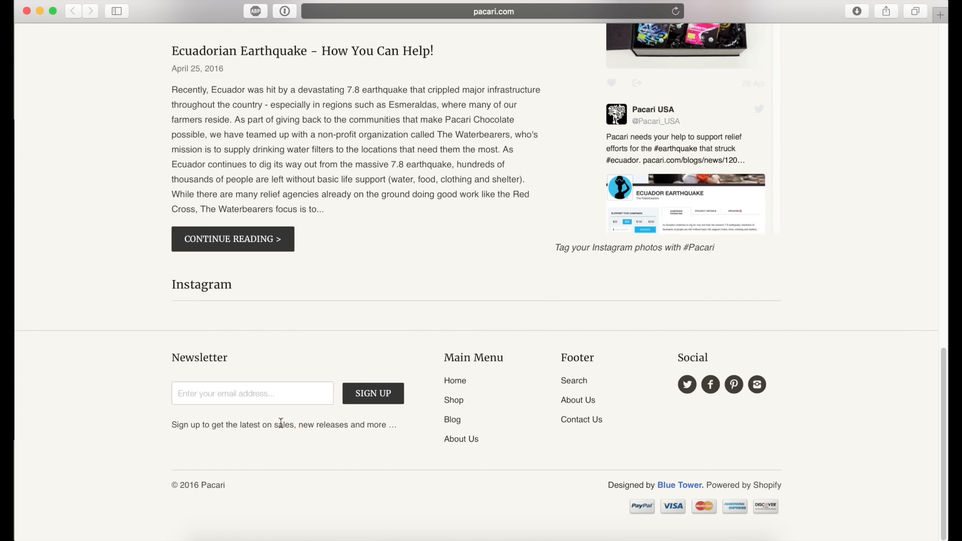
{"action": "double_click", "coordinate": [283, 424]}
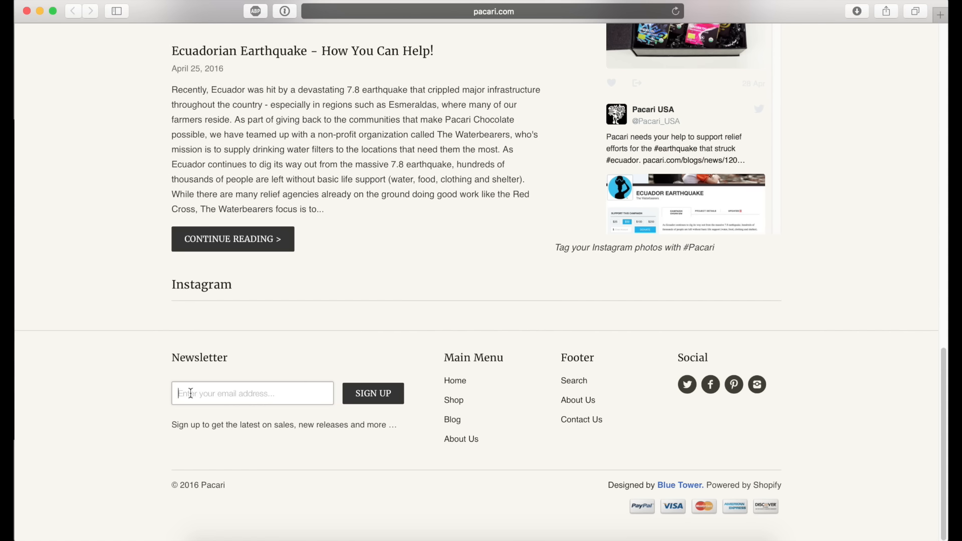
{"action": "mouse_move", "coordinate": [366, 375]}
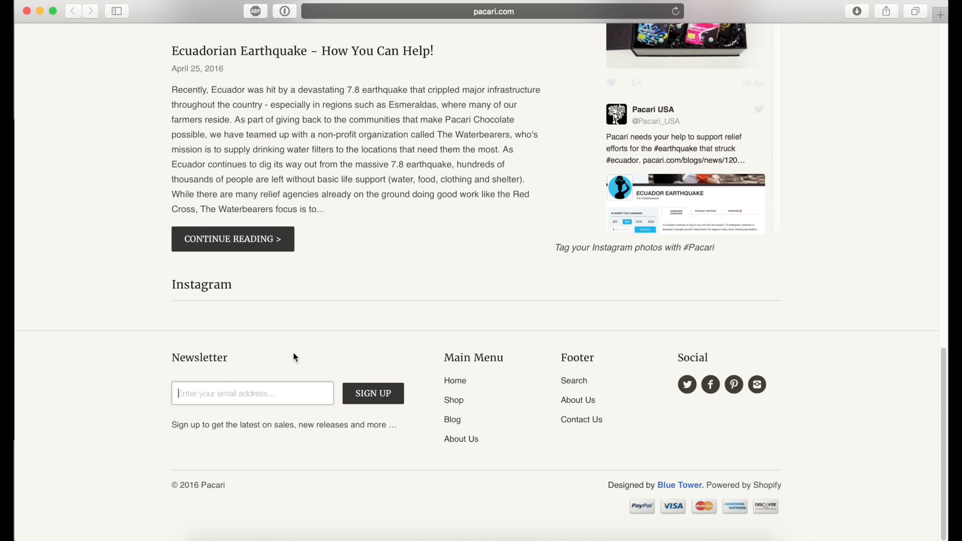
{"action": "mouse_move", "coordinate": [303, 316]}
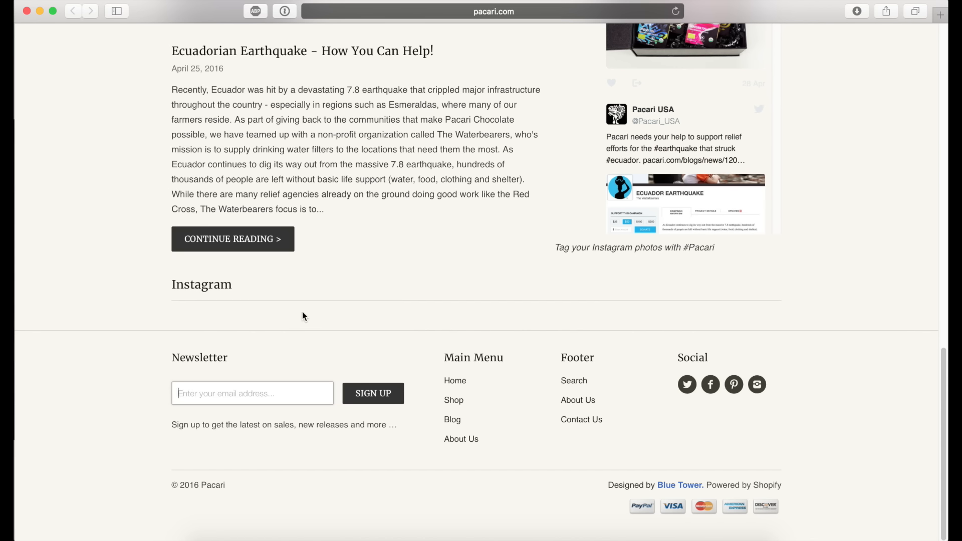
{"action": "mouse_move", "coordinate": [410, 394]}
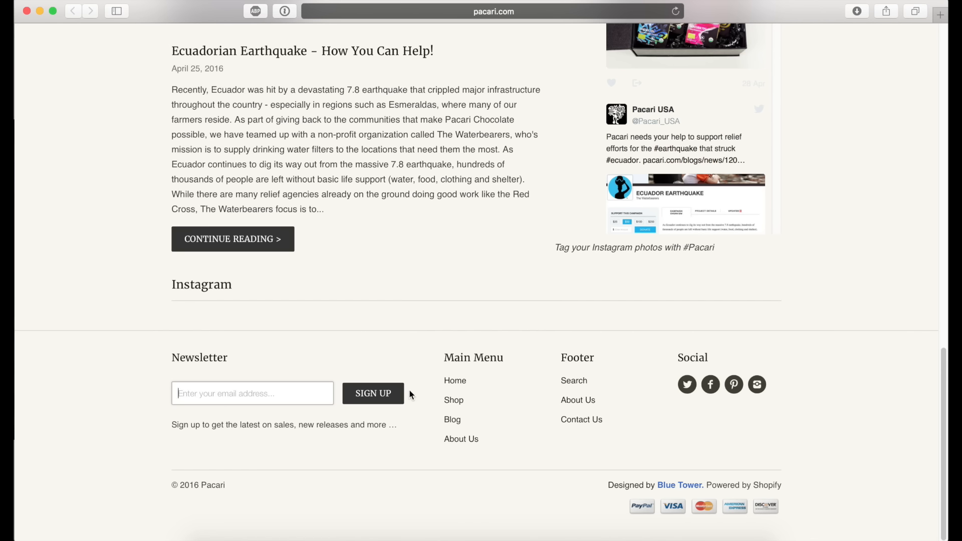
{"action": "mouse_move", "coordinate": [136, 353]}
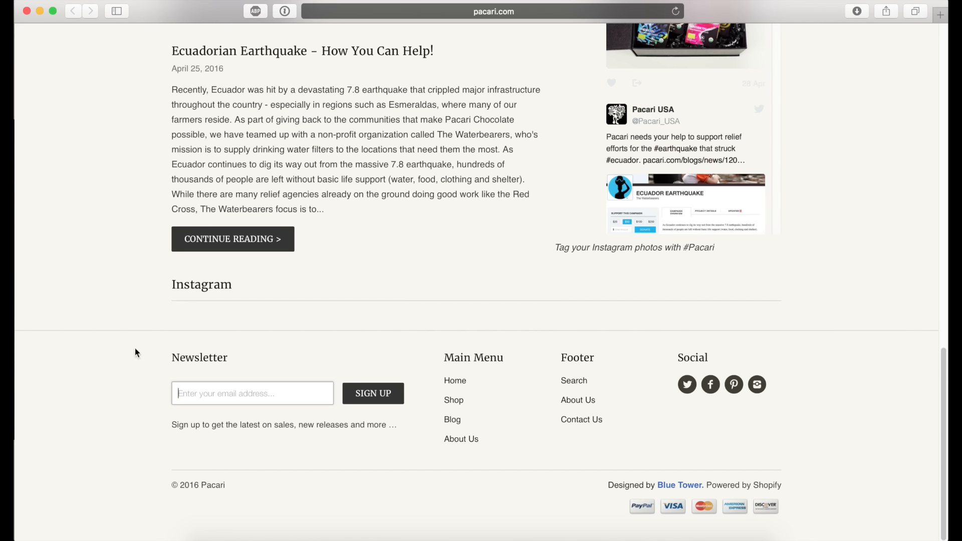
{"action": "mouse_move", "coordinate": [154, 300]}
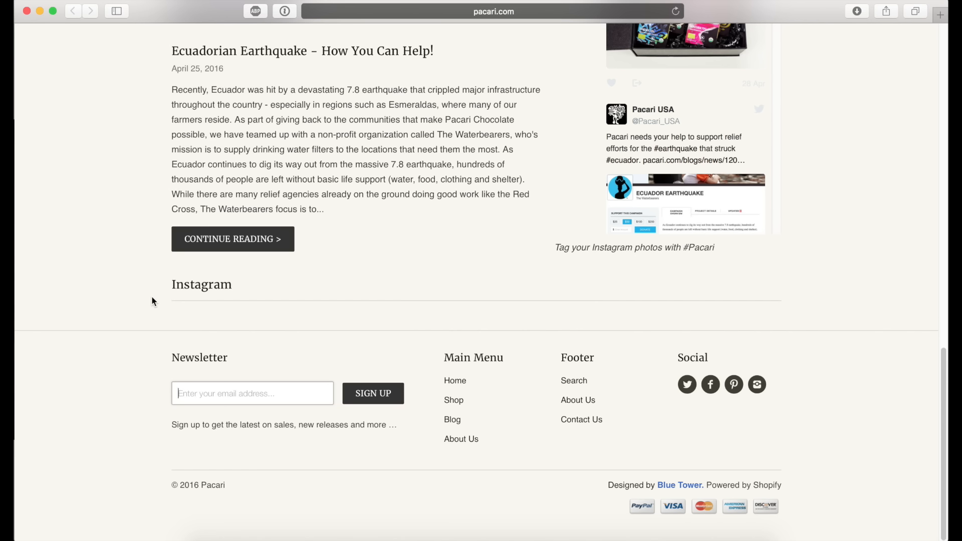
{"action": "mouse_move", "coordinate": [156, 300]}
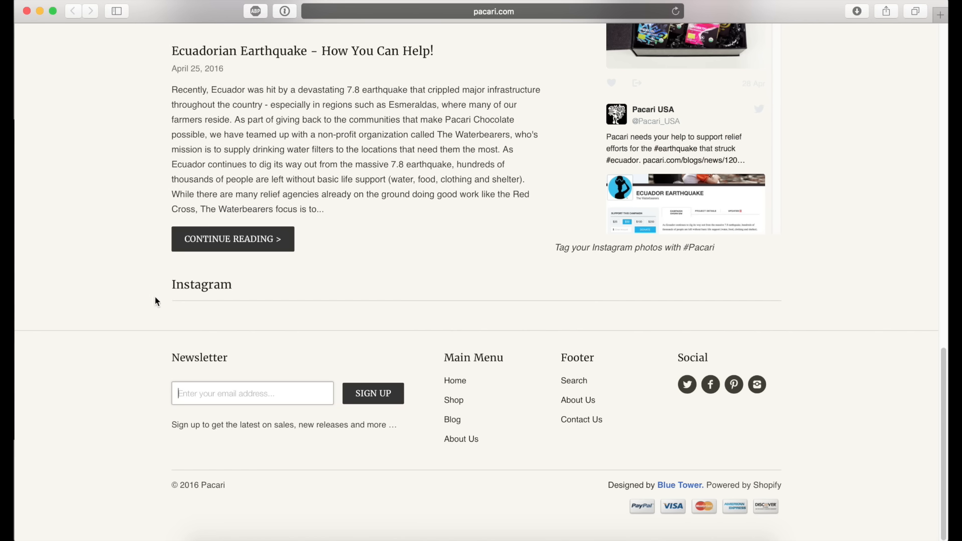
{"action": "mouse_move", "coordinate": [144, 300]}
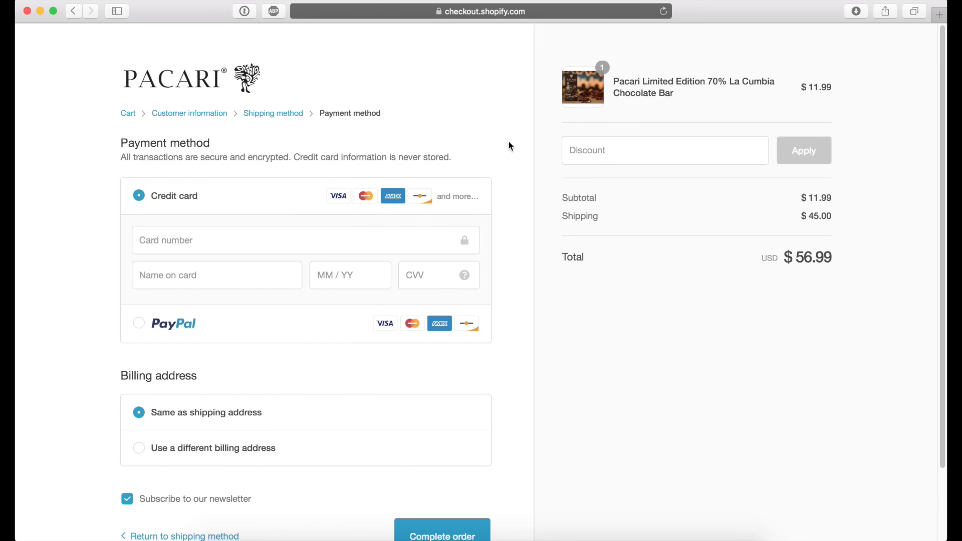
{"action": "mouse_move", "coordinate": [314, 61]}
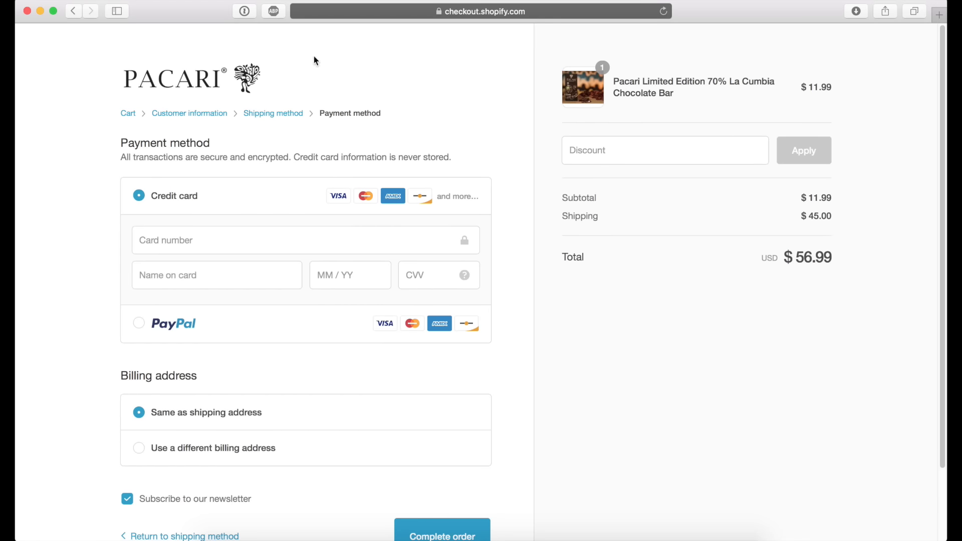
{"action": "mouse_move", "coordinate": [80, 149]}
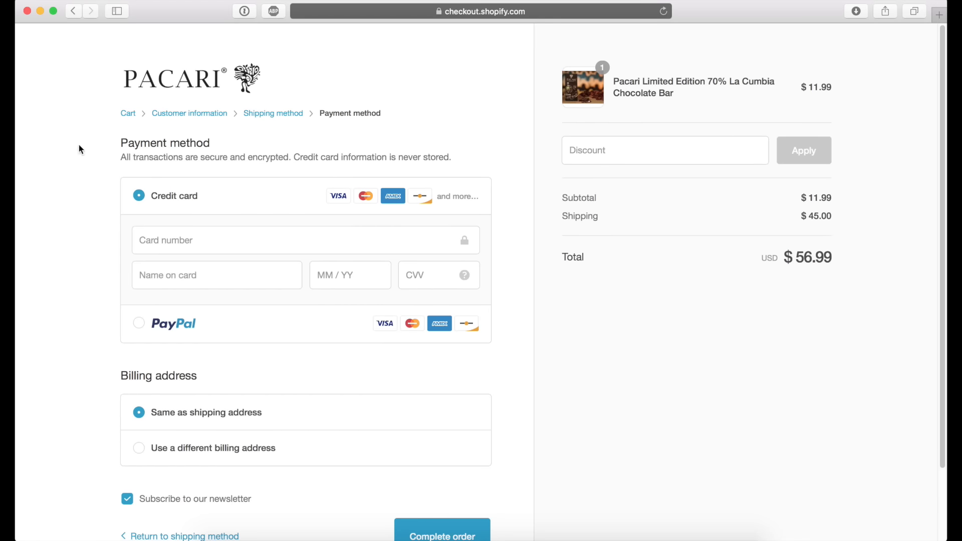
{"action": "scroll", "scroll_direction": "down", "scroll_amount": 3}
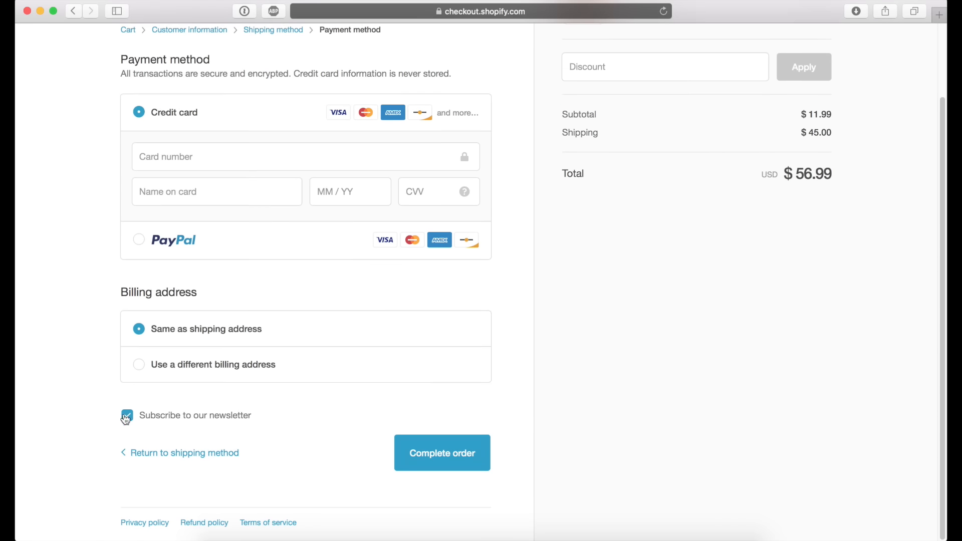
{"action": "left_click", "coordinate": [127, 415]}
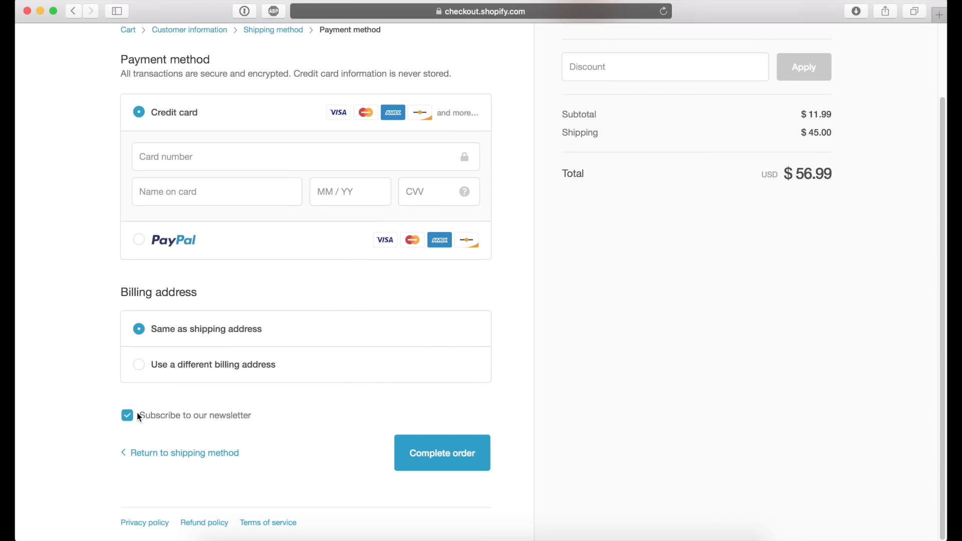
{"action": "left_click", "coordinate": [126, 415]}
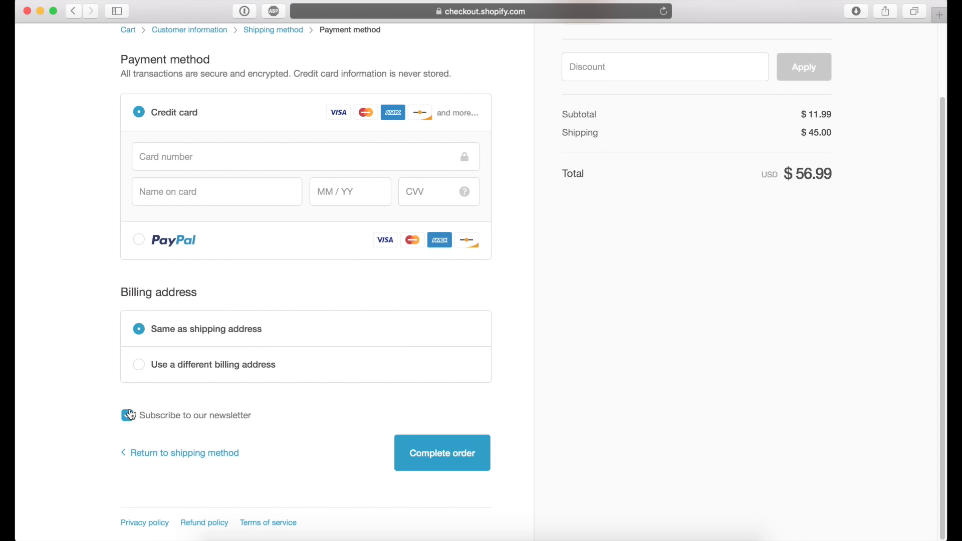
{"action": "left_click", "coordinate": [126, 415]}
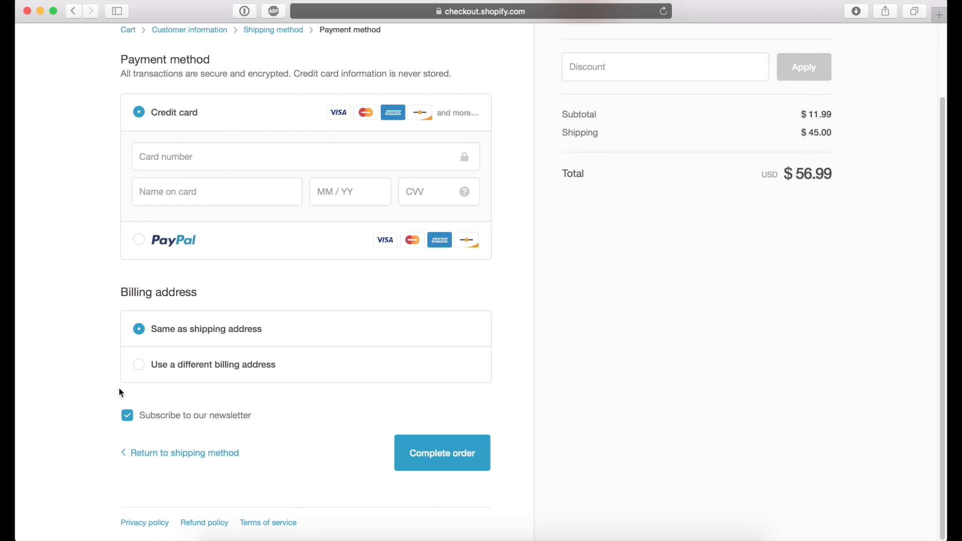
{"action": "mouse_move", "coordinate": [89, 396]}
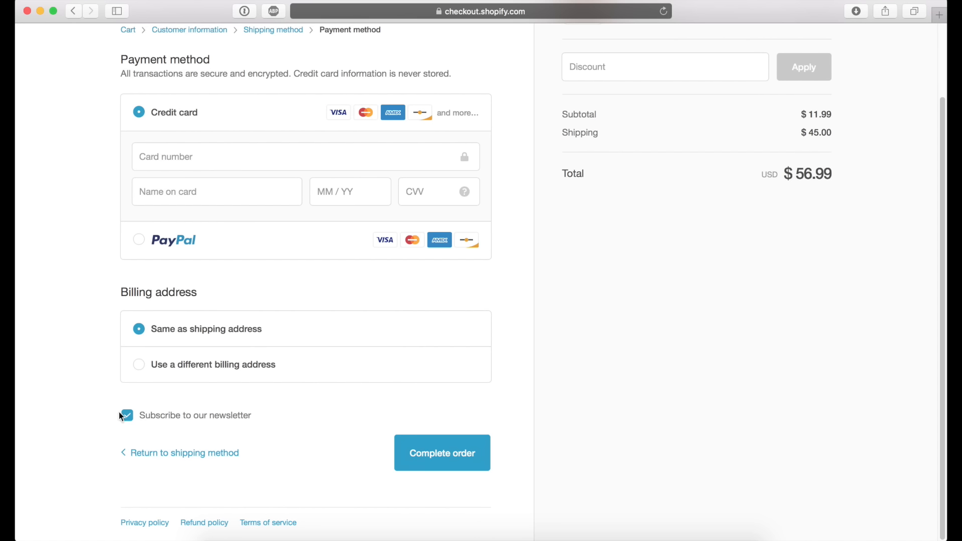
{"action": "mouse_move", "coordinate": [123, 395]}
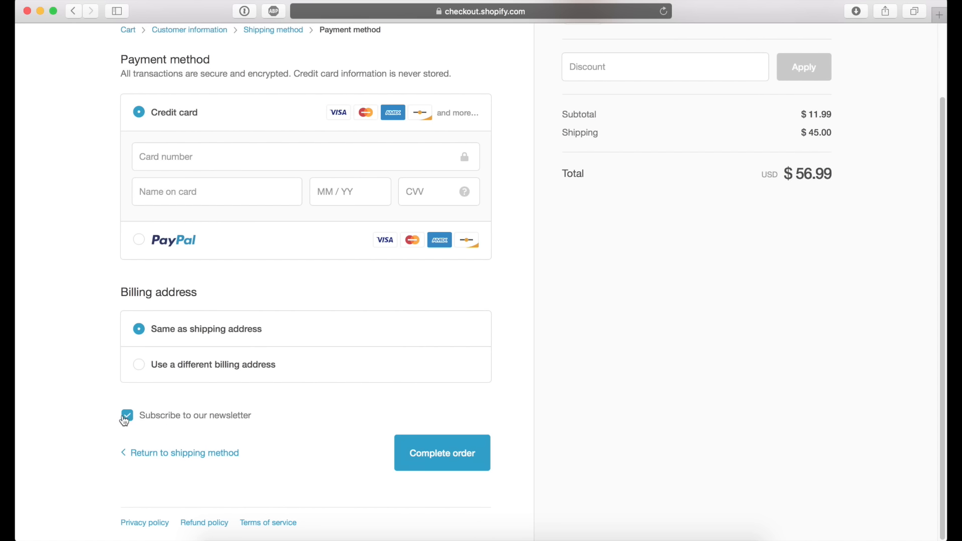
{"action": "mouse_move", "coordinate": [123, 396]}
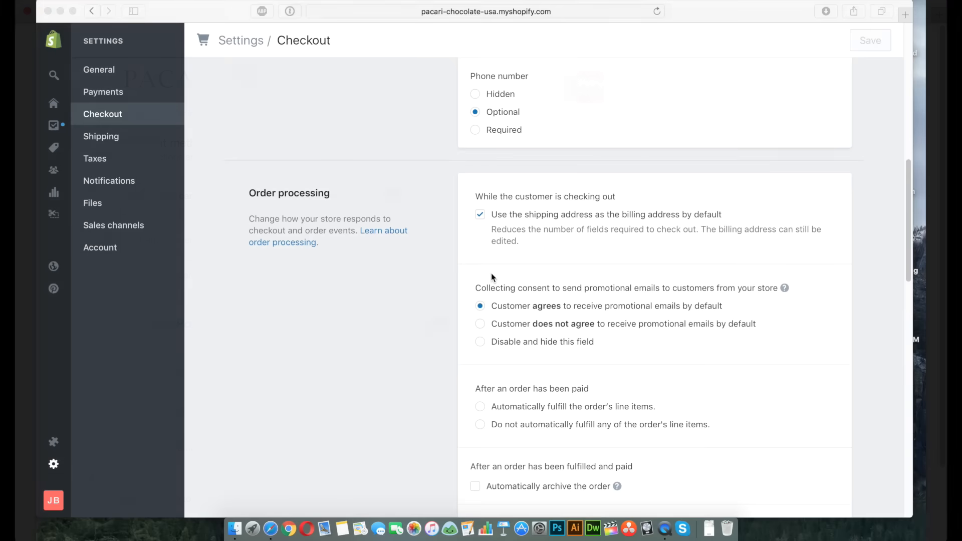
{"action": "mouse_move", "coordinate": [482, 254]}
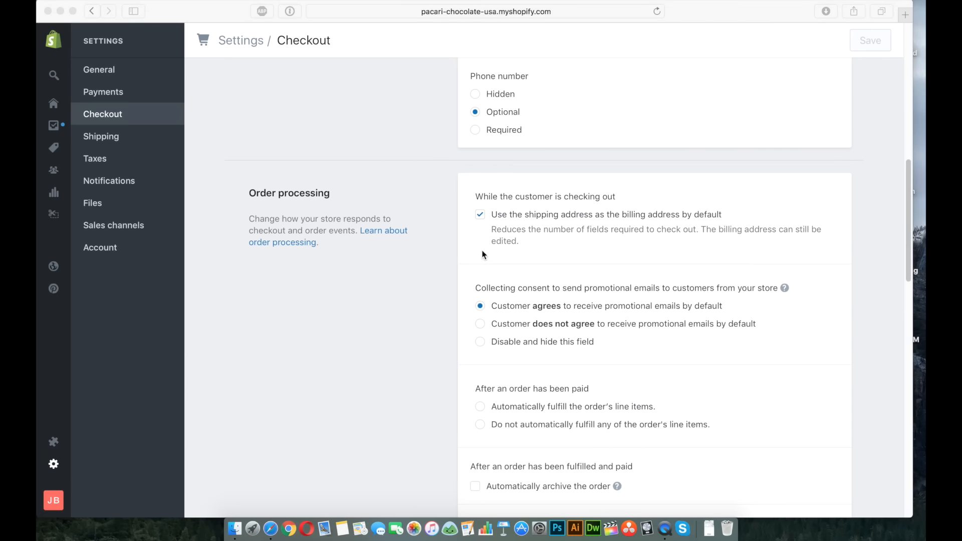
{"action": "mouse_move", "coordinate": [464, 211]}
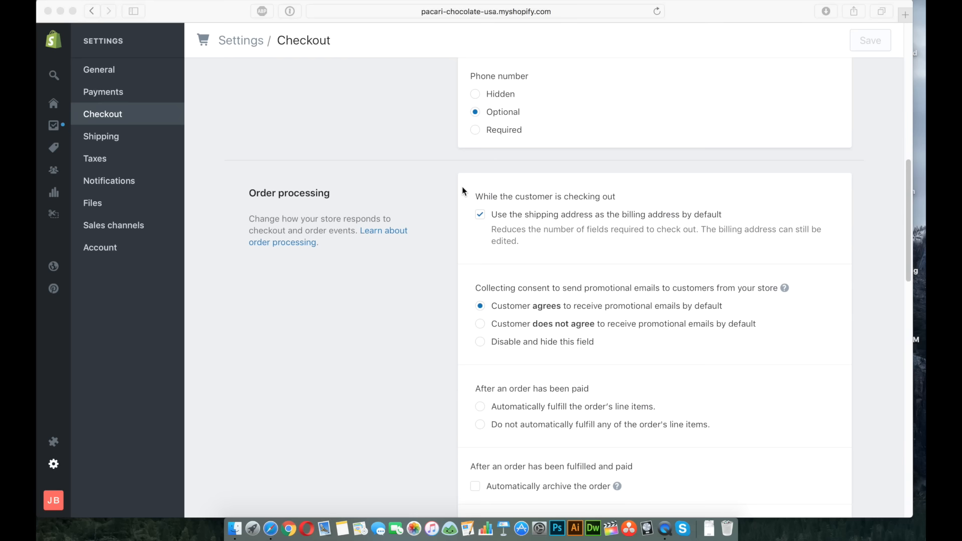
{"action": "mouse_move", "coordinate": [421, 175]}
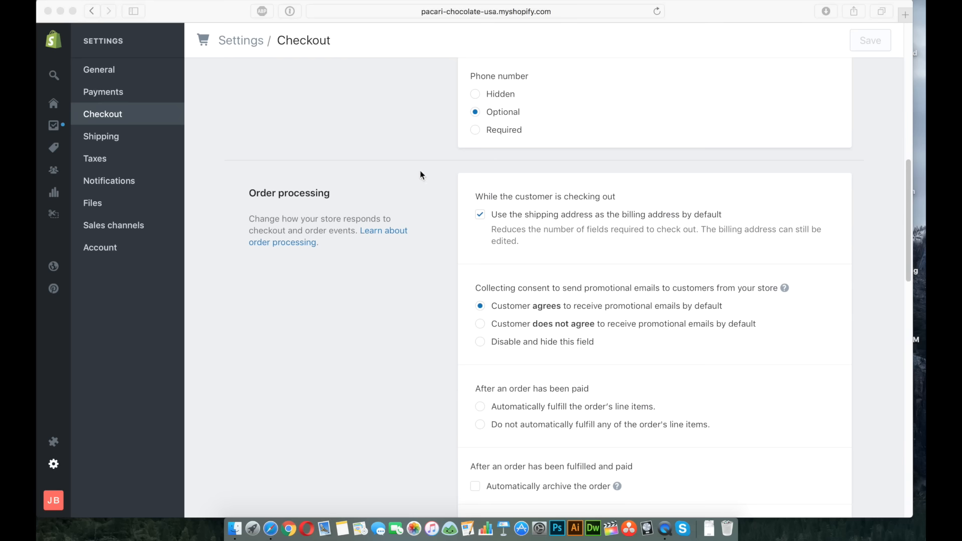
Step: Review Order processing consent options and open the promotional emails consent help article
{"action": "scroll", "scroll_direction": "up", "scroll_amount": 3}
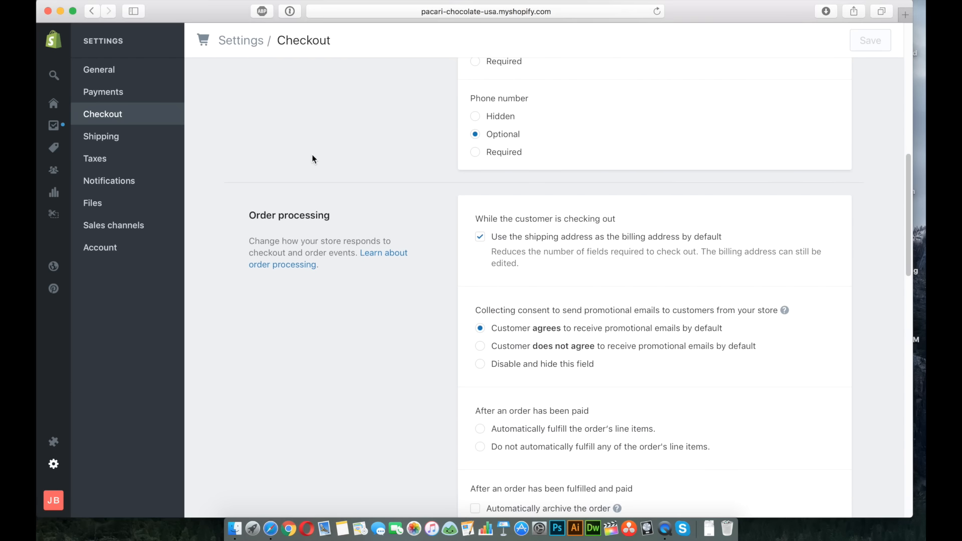
{"action": "mouse_move", "coordinate": [382, 147]}
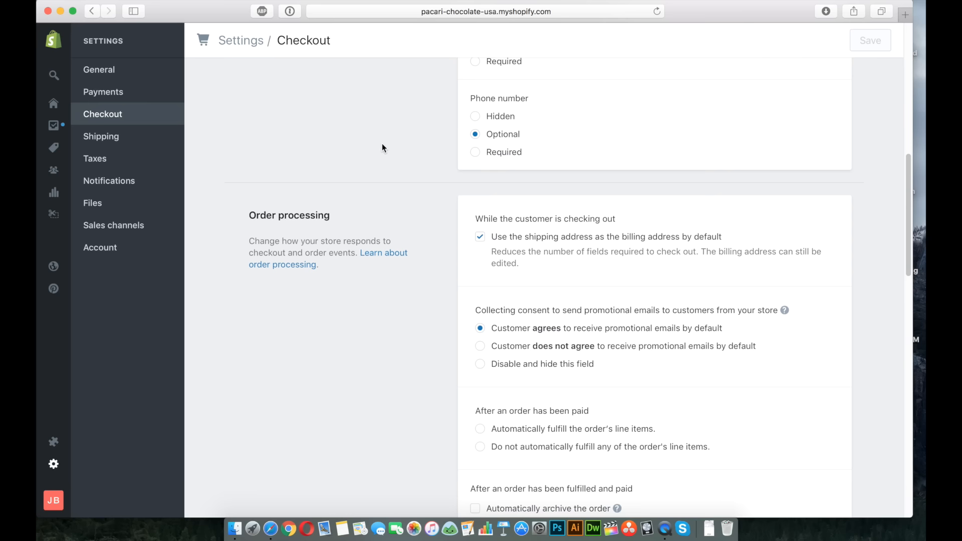
{"action": "mouse_move", "coordinate": [55, 169]}
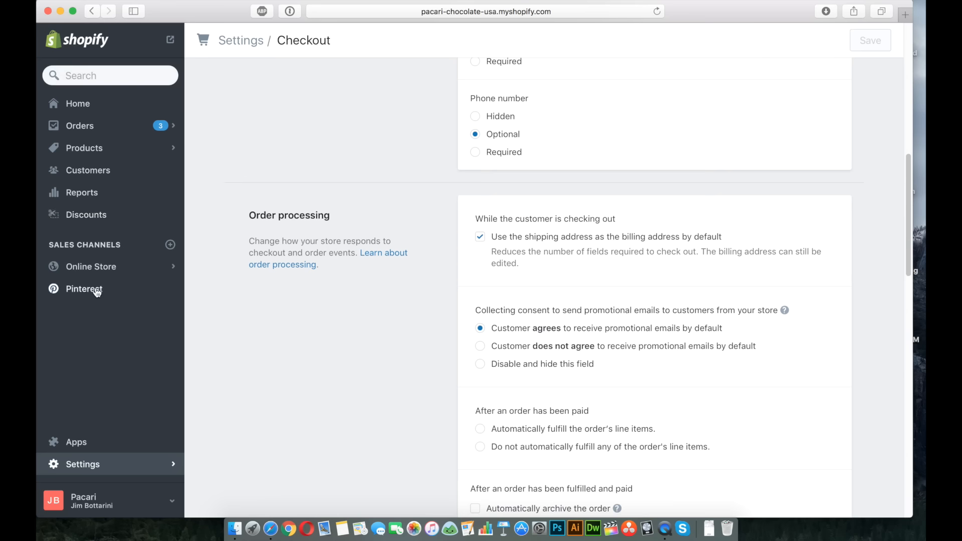
{"action": "mouse_move", "coordinate": [487, 375]}
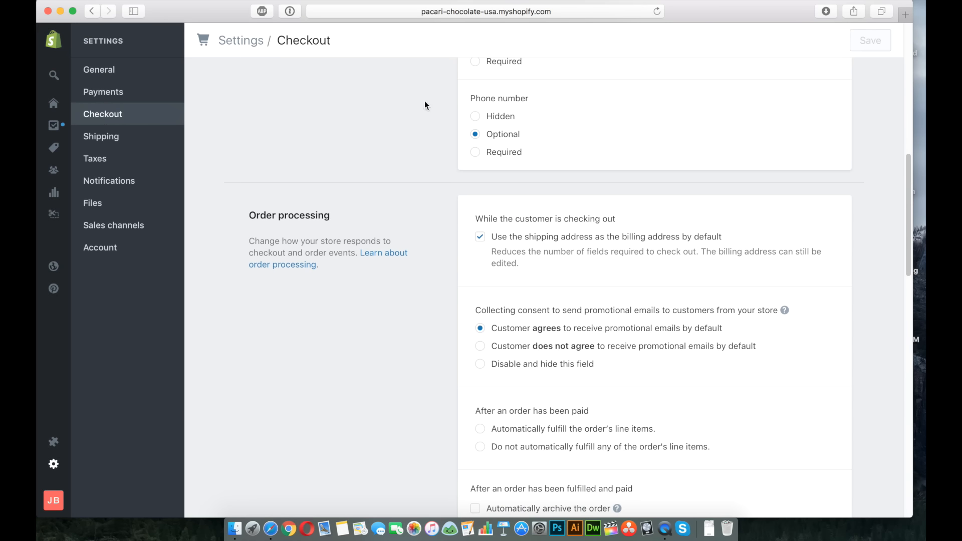
{"action": "scroll", "scroll_direction": "up", "scroll_amount": 3}
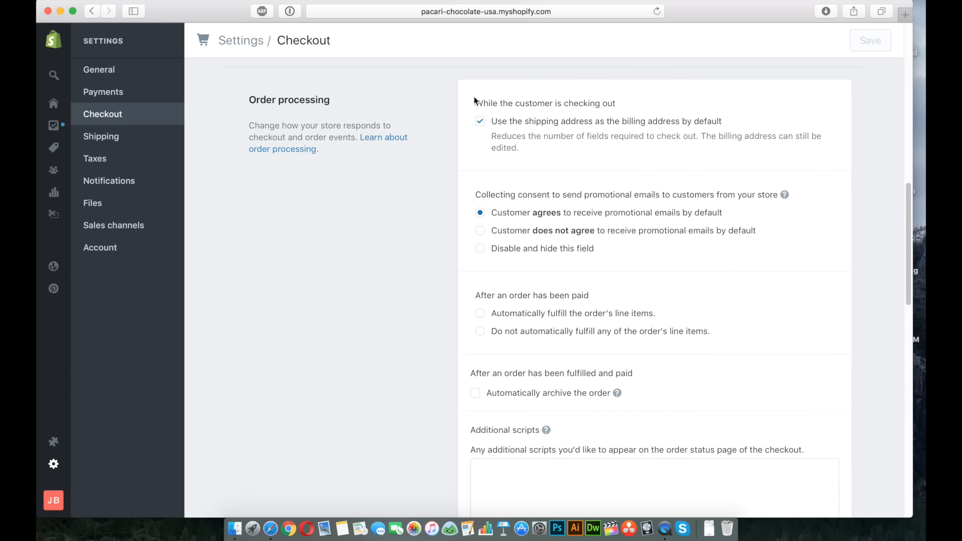
{"action": "mouse_move", "coordinate": [517, 202]}
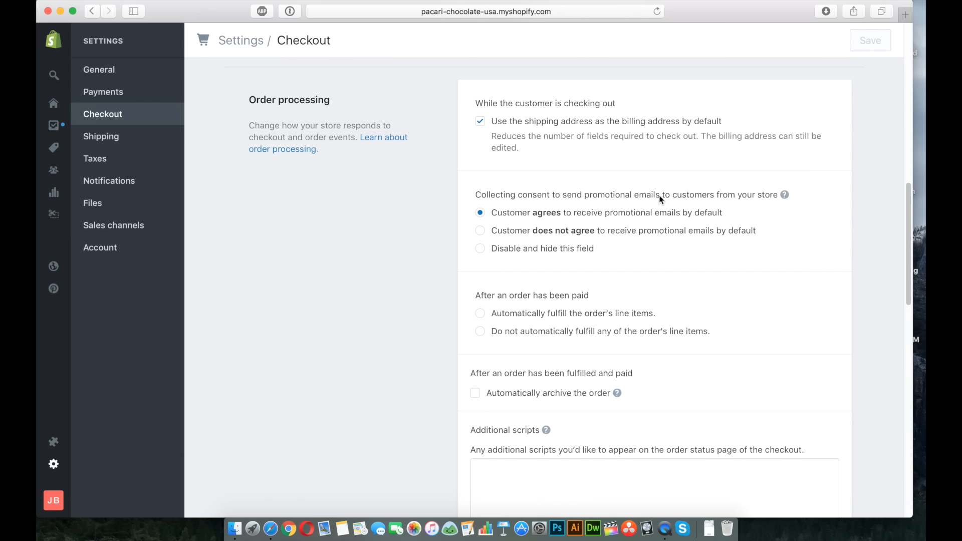
{"action": "mouse_move", "coordinate": [749, 215]}
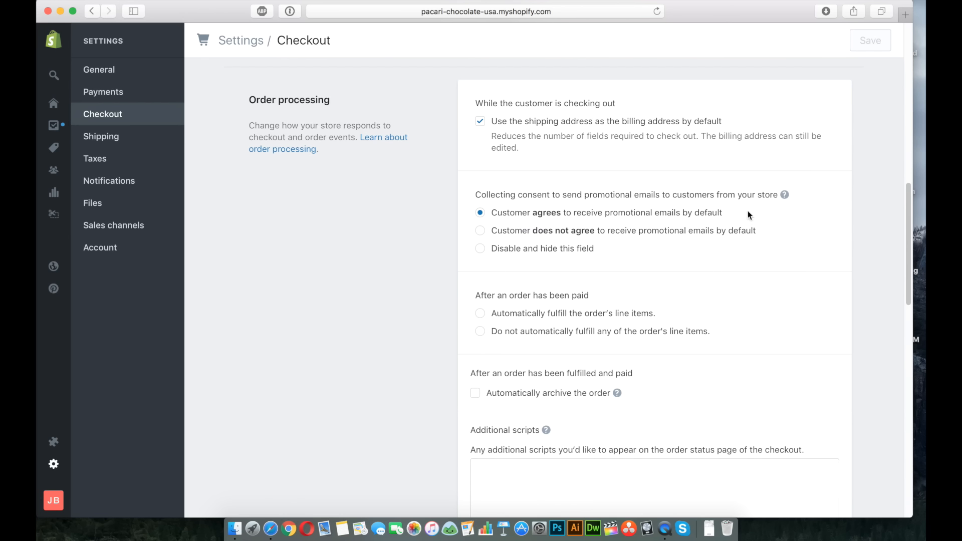
{"action": "left_click", "coordinate": [783, 195]}
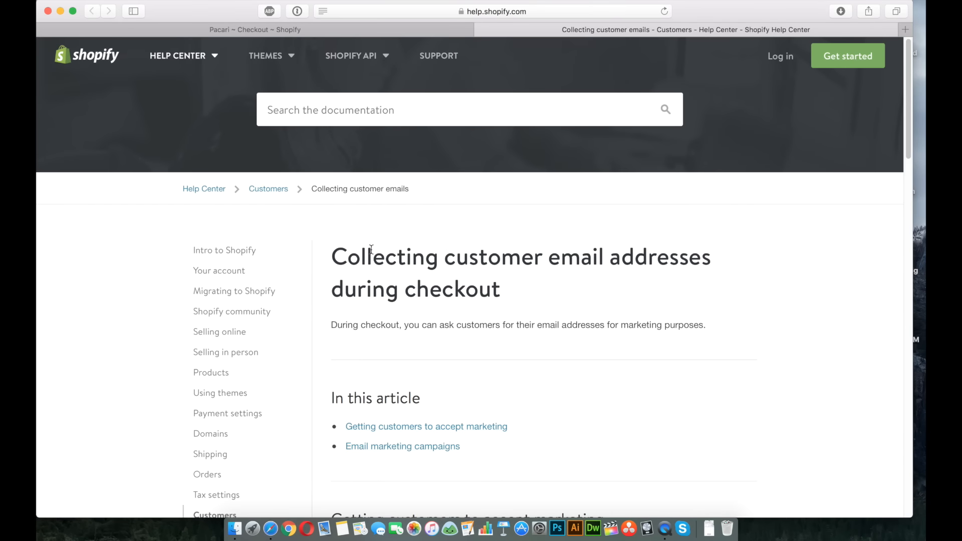
{"action": "scroll", "scroll_direction": "down", "scroll_amount": 3}
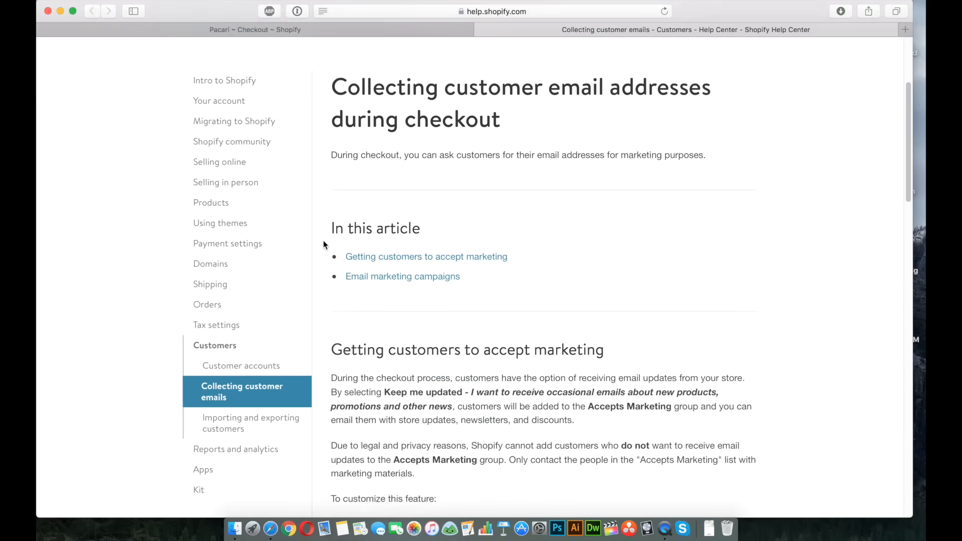
{"action": "scroll", "scroll_direction": "down", "scroll_amount": 3}
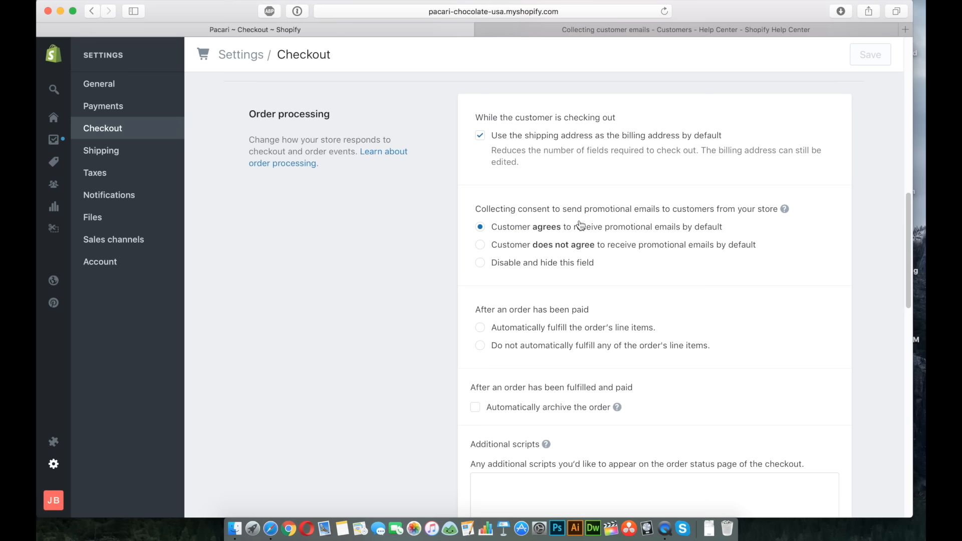
{"action": "mouse_move", "coordinate": [533, 232]}
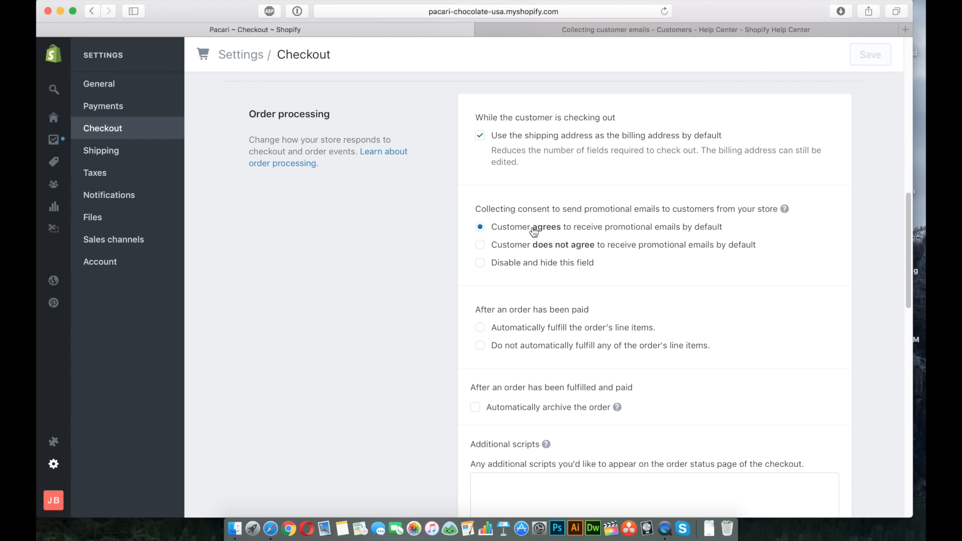
{"action": "mouse_move", "coordinate": [621, 235]}
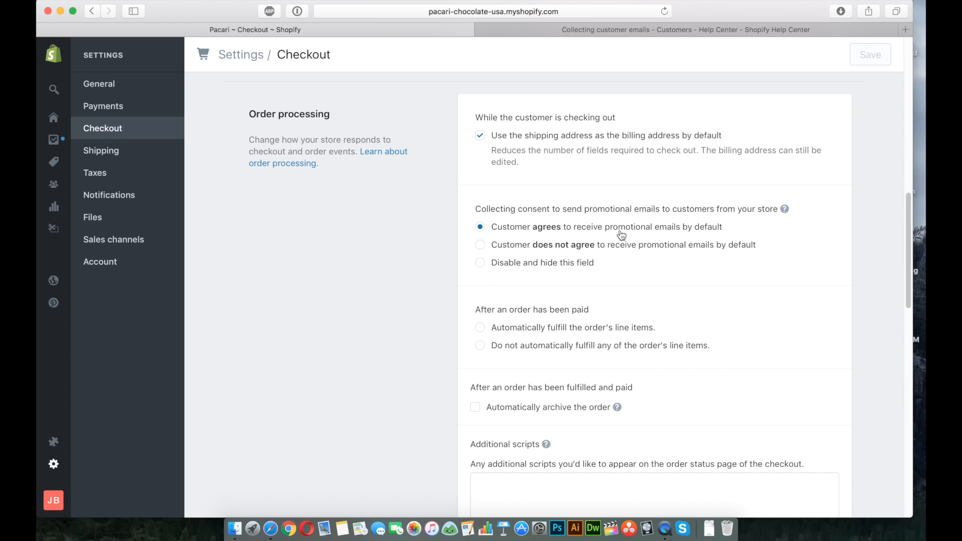
{"action": "mouse_move", "coordinate": [513, 203]}
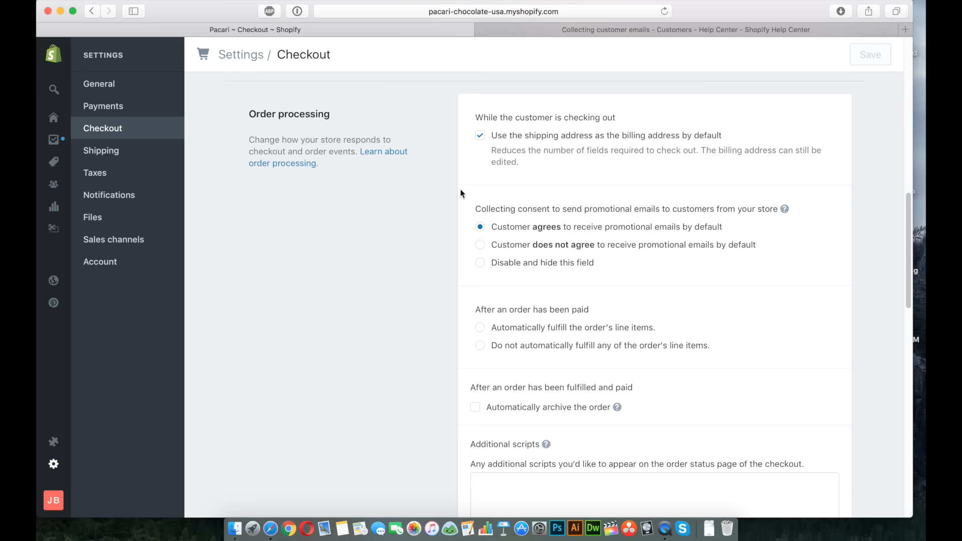
{"action": "mouse_move", "coordinate": [462, 192]}
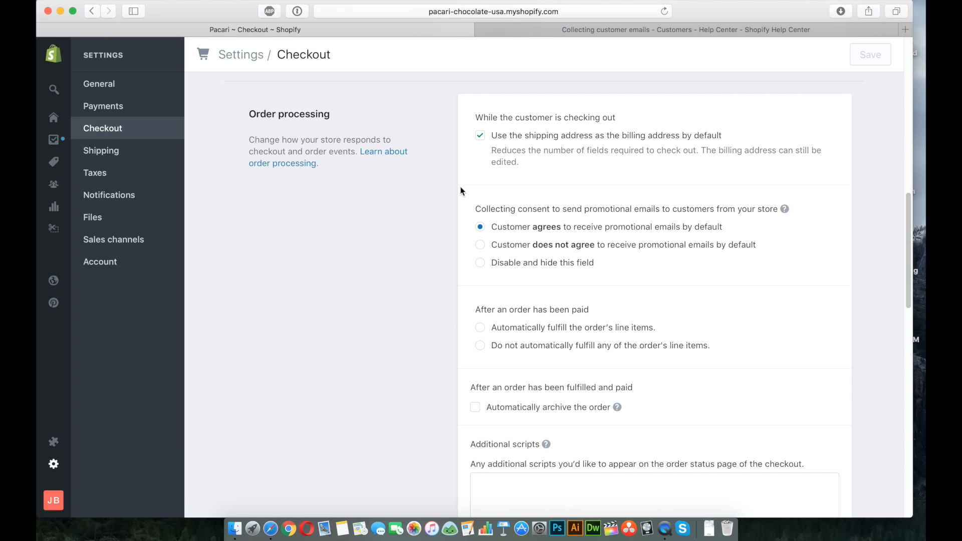
{"action": "mouse_move", "coordinate": [462, 208]}
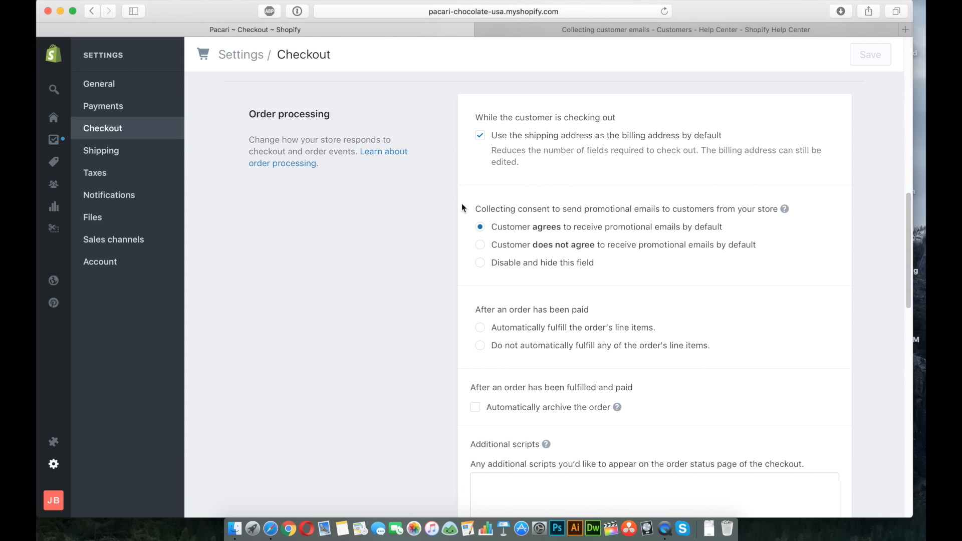
{"action": "mouse_move", "coordinate": [504, 220]}
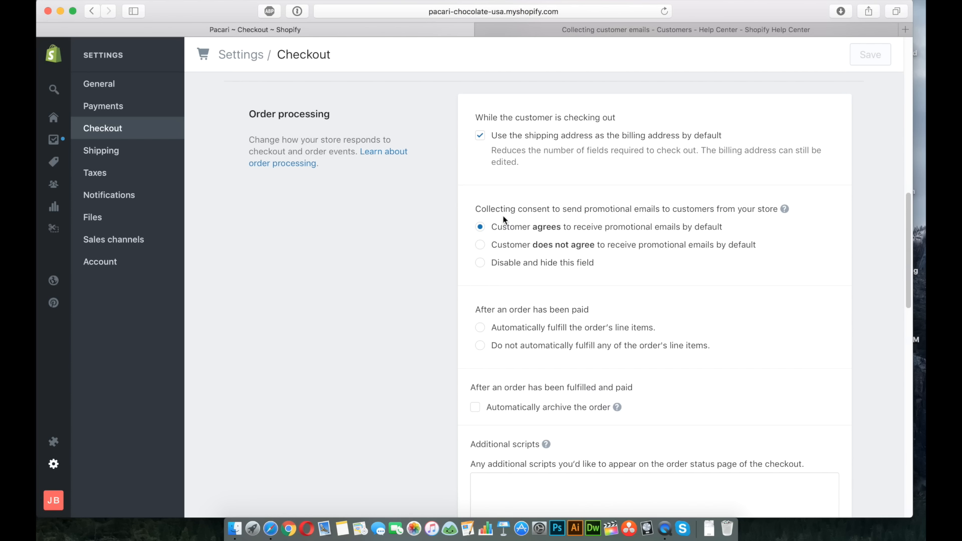
{"action": "mouse_move", "coordinate": [461, 197]}
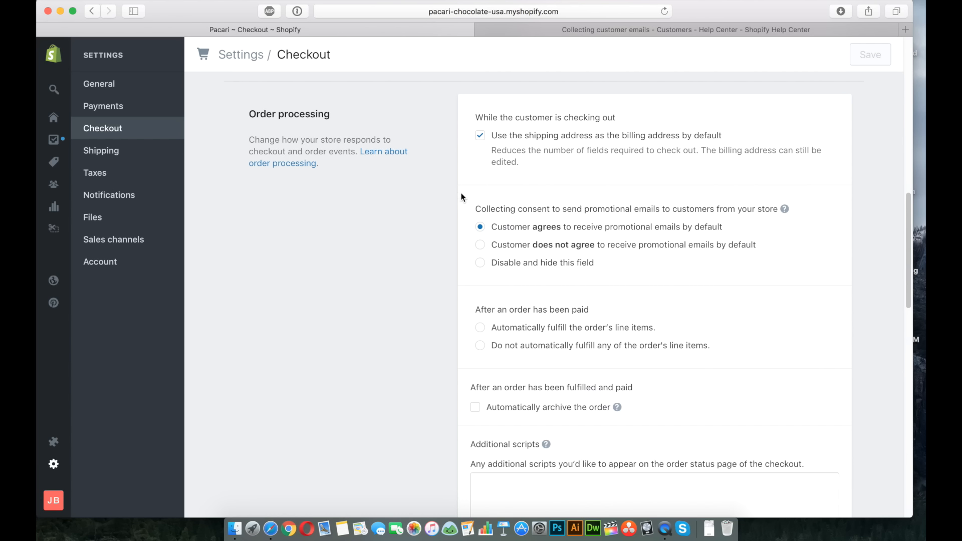
{"action": "mouse_move", "coordinate": [461, 195]}
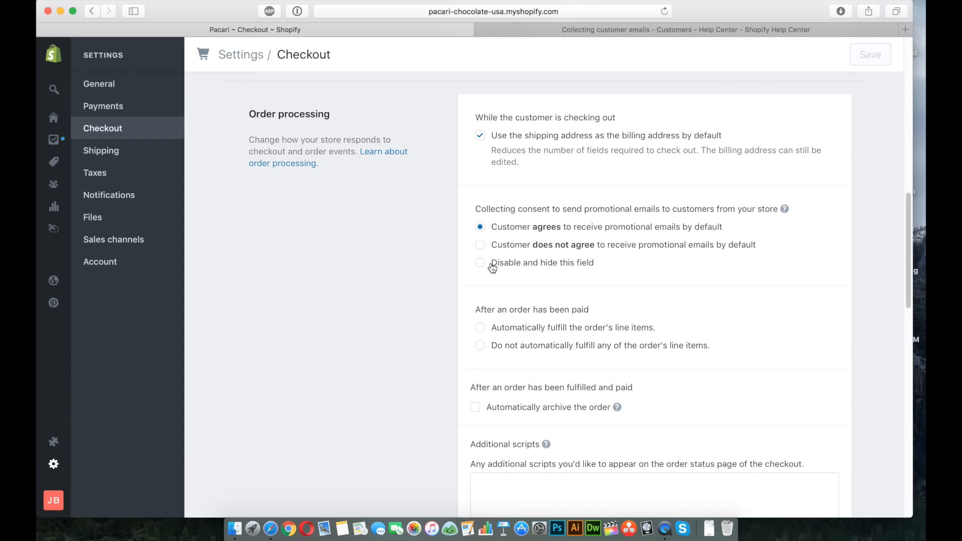
{"action": "mouse_move", "coordinate": [462, 183]}
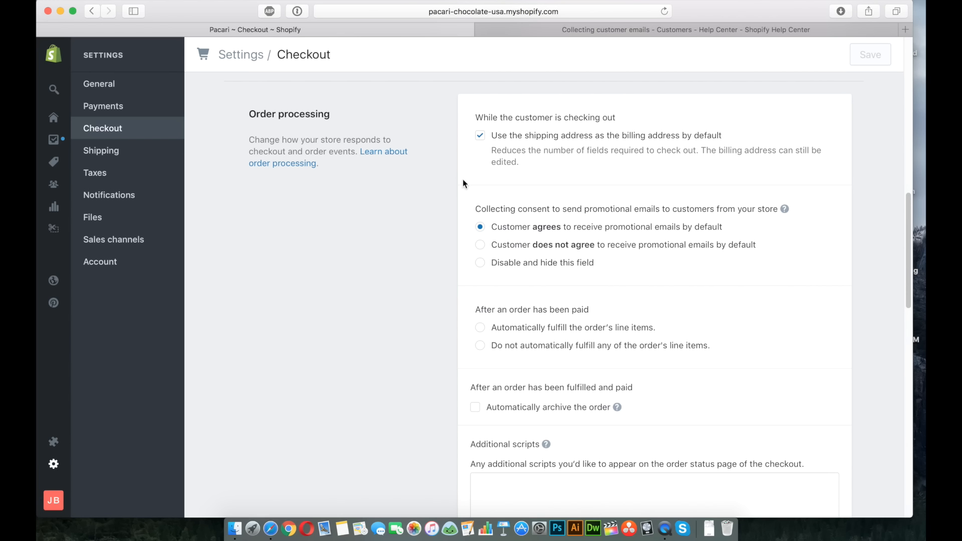
{"action": "mouse_move", "coordinate": [462, 191]}
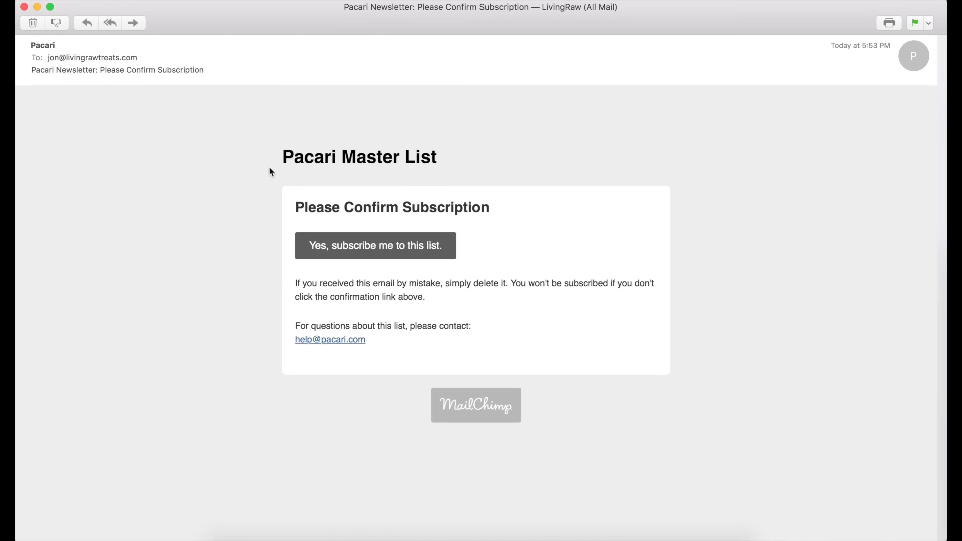
{"action": "mouse_move", "coordinate": [280, 129]}
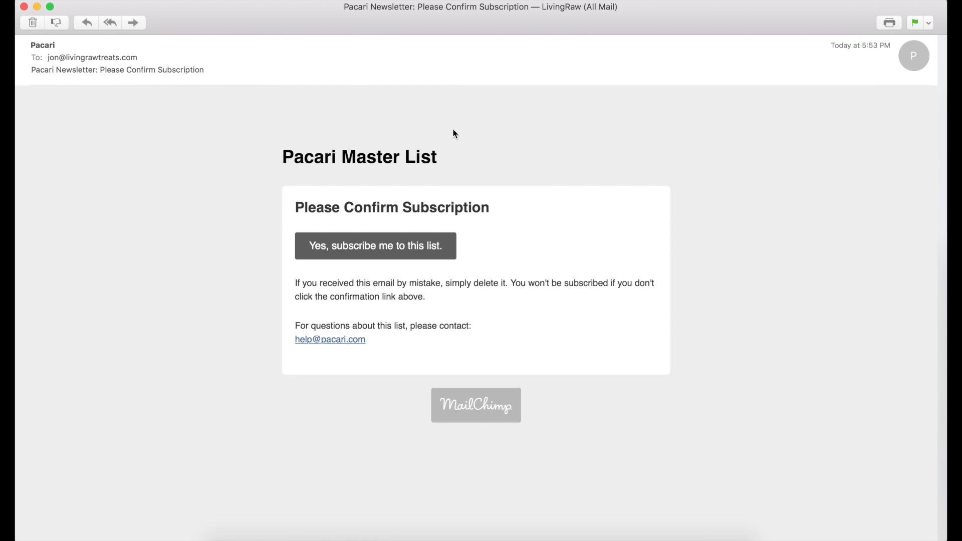
{"action": "mouse_move", "coordinate": [464, 156]}
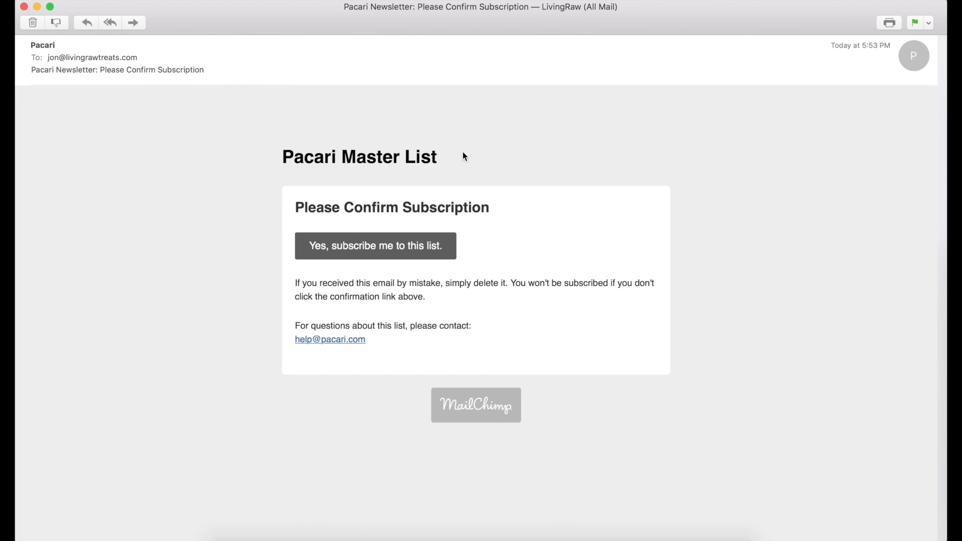
{"action": "mouse_move", "coordinate": [248, 123]}
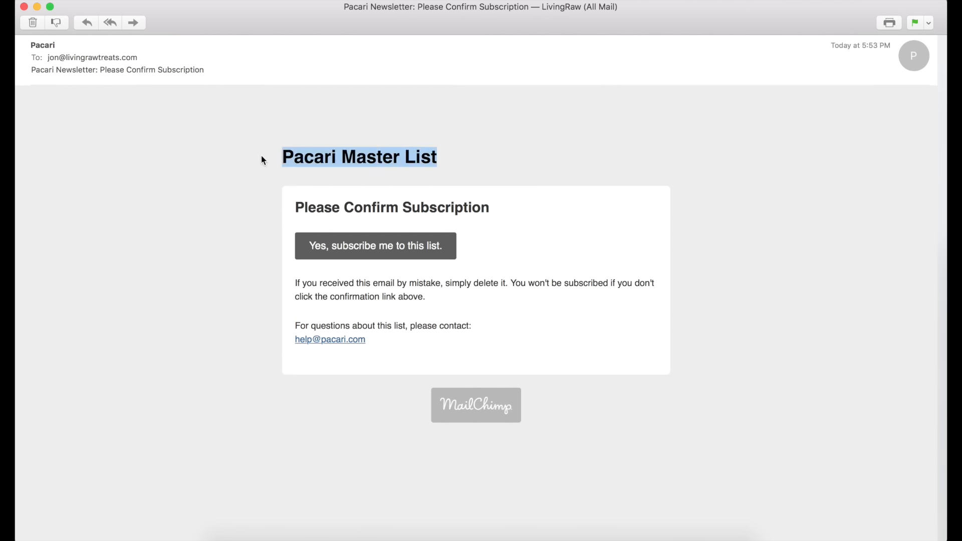
{"action": "mouse_move", "coordinate": [269, 157]}
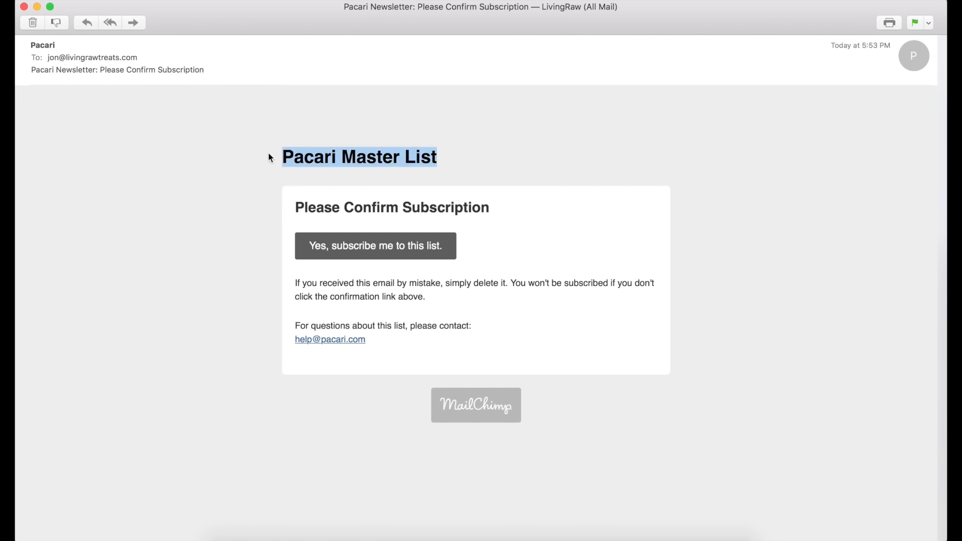
{"action": "mouse_move", "coordinate": [276, 143]}
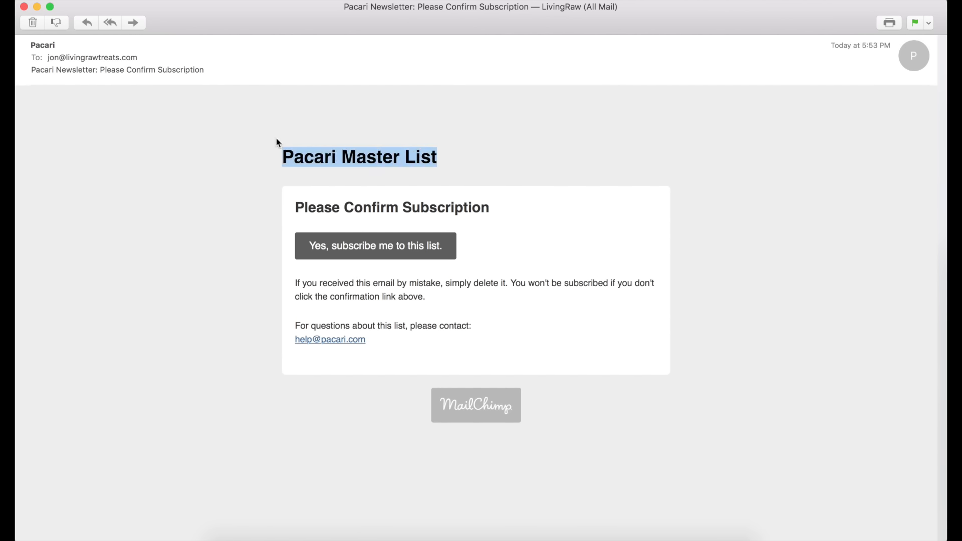
Step: Confirm the Pacari Master List subscription and continue to the Pacari store homepage
{"action": "left_click", "coordinate": [359, 157]}
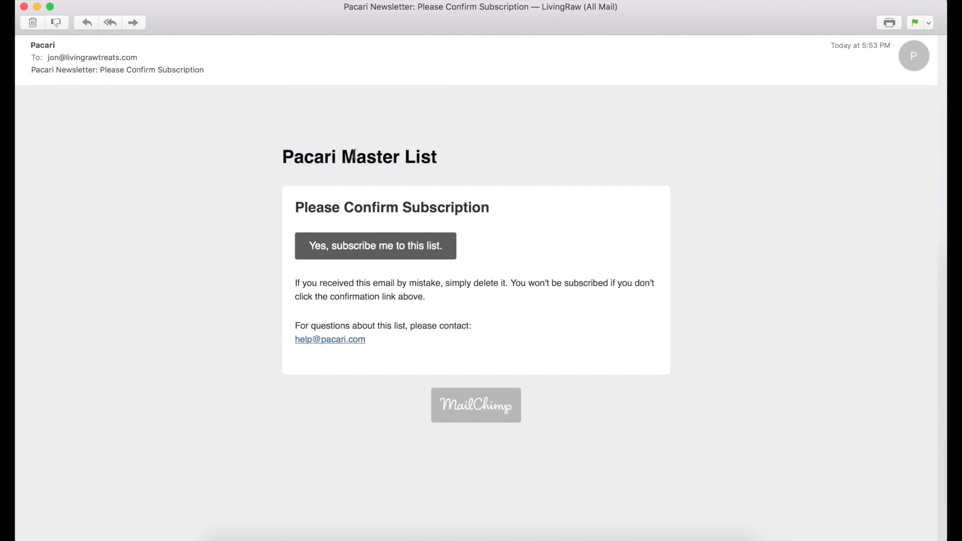
{"action": "mouse_move", "coordinate": [211, 175]}
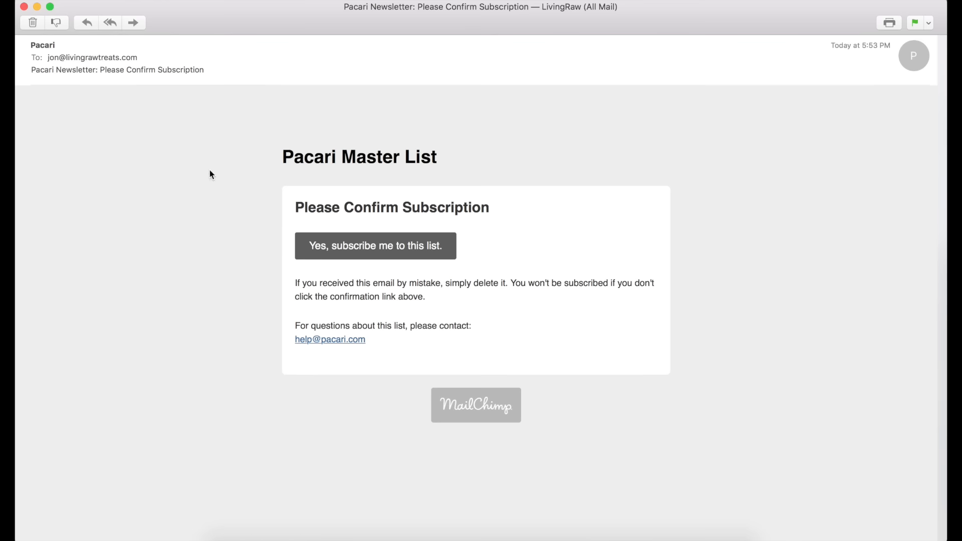
{"action": "mouse_move", "coordinate": [365, 250]}
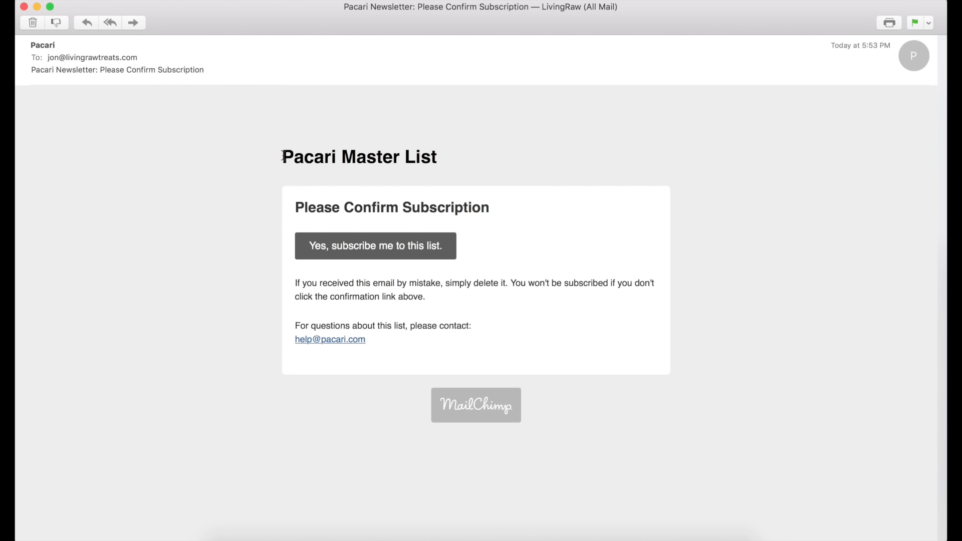
{"action": "mouse_move", "coordinate": [471, 160]}
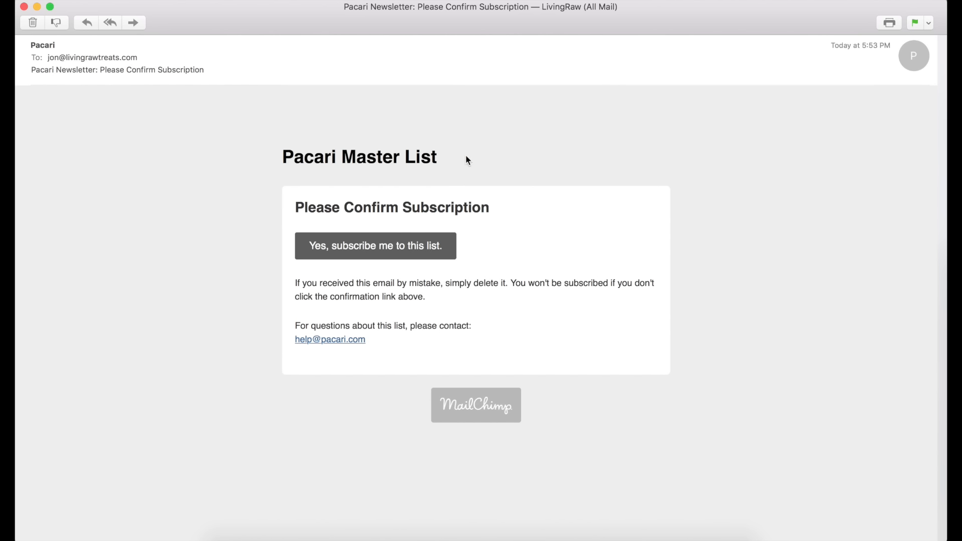
{"action": "mouse_move", "coordinate": [441, 158]}
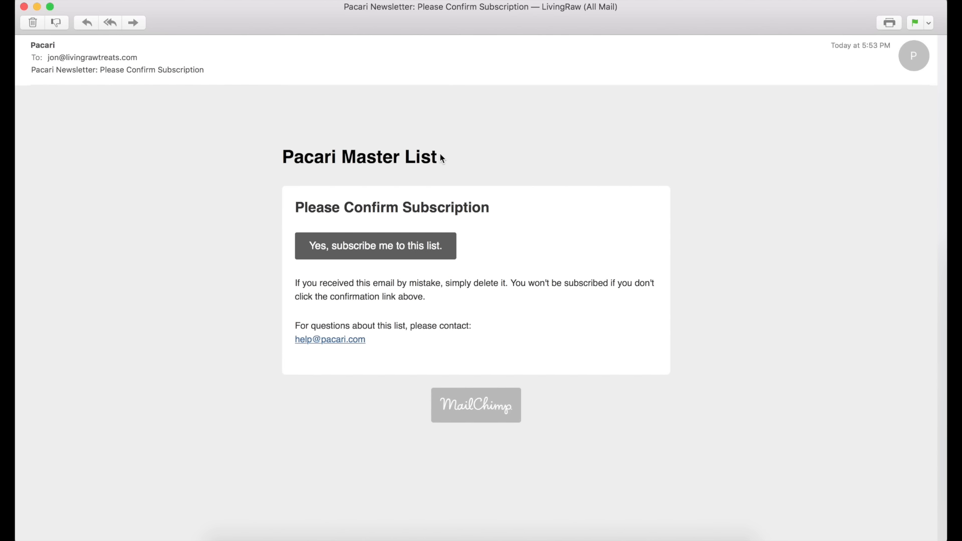
{"action": "mouse_move", "coordinate": [470, 161]}
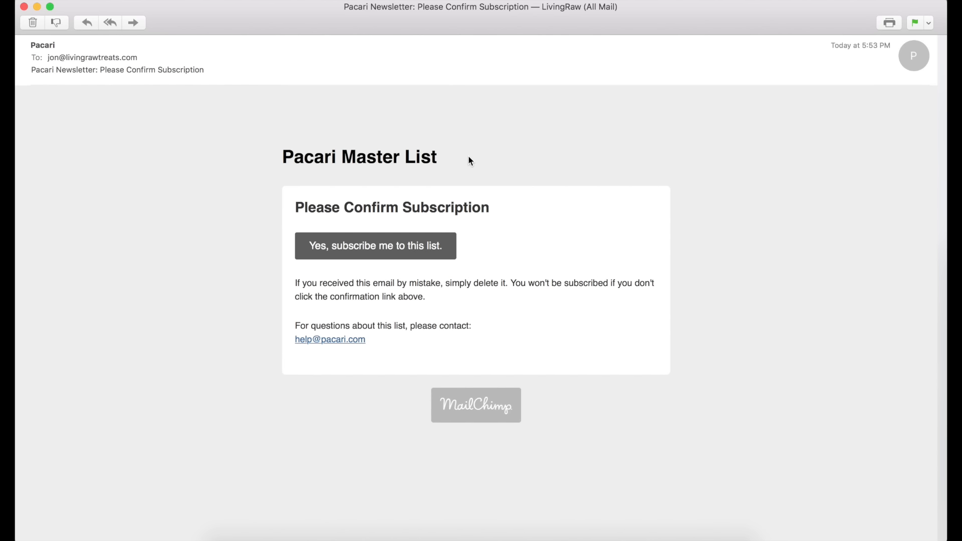
{"action": "mouse_move", "coordinate": [276, 210]}
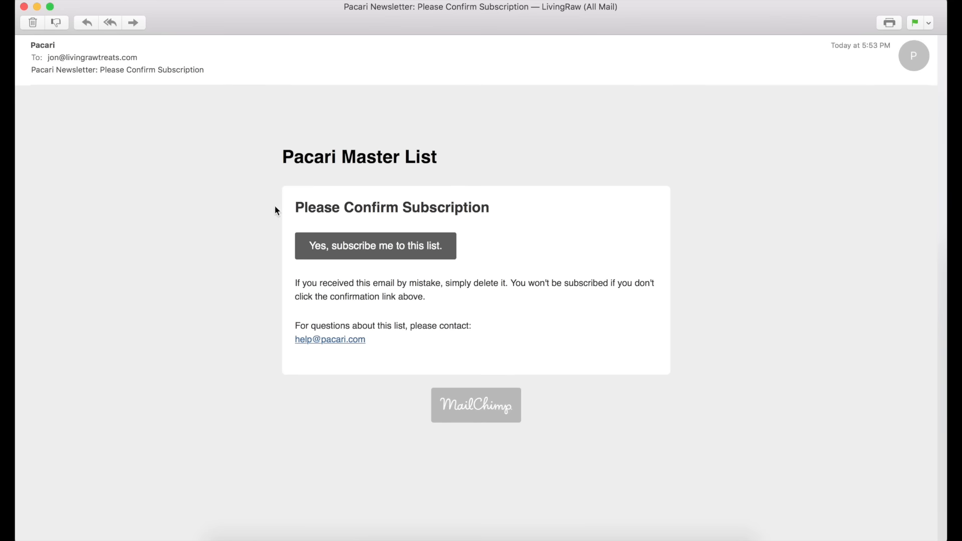
{"action": "left_click", "coordinate": [375, 246]}
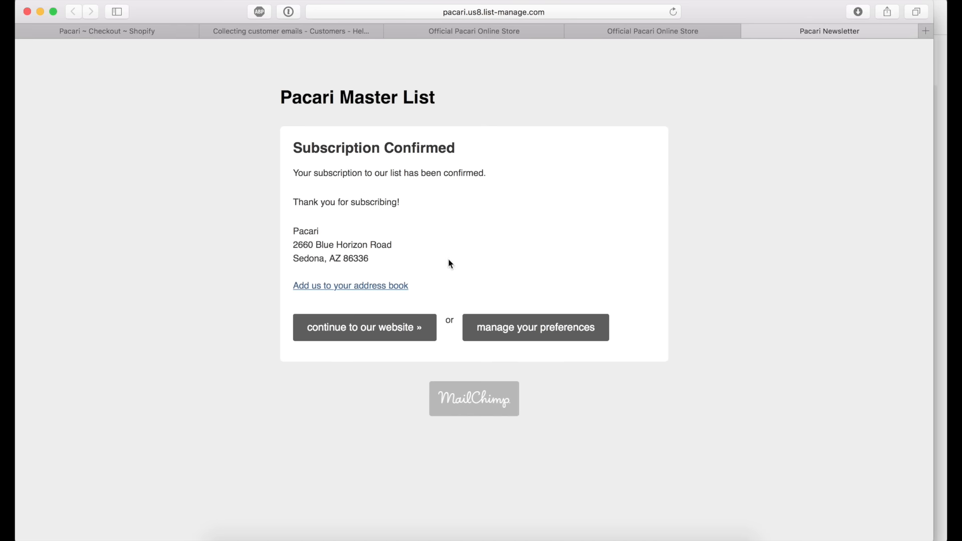
{"action": "left_click", "coordinate": [364, 327]}
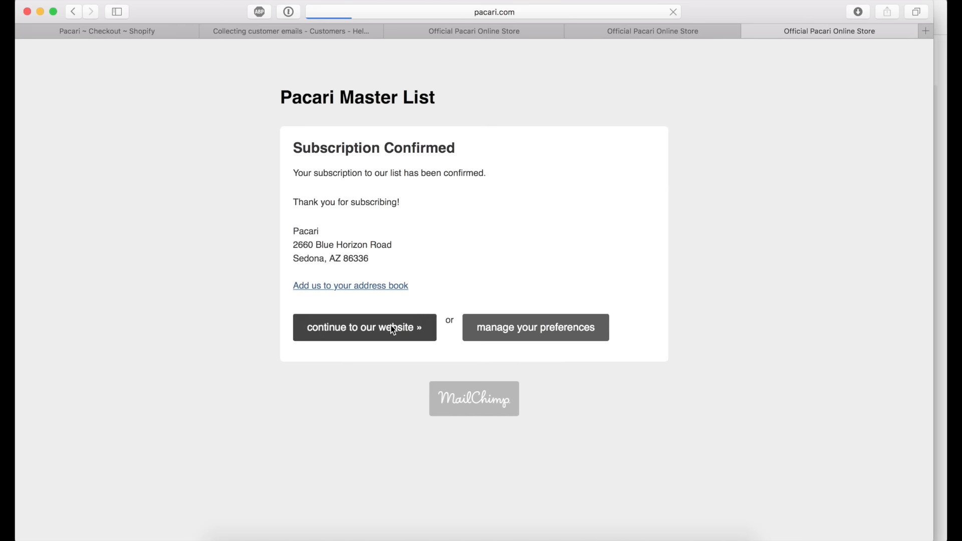
{"action": "left_click", "coordinate": [364, 327]}
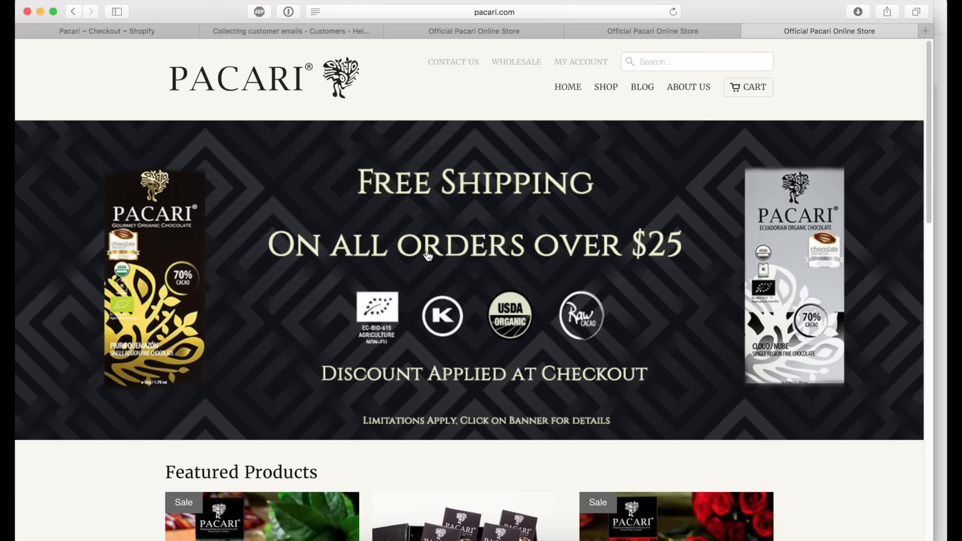
{"action": "mouse_move", "coordinate": [162, 137]}
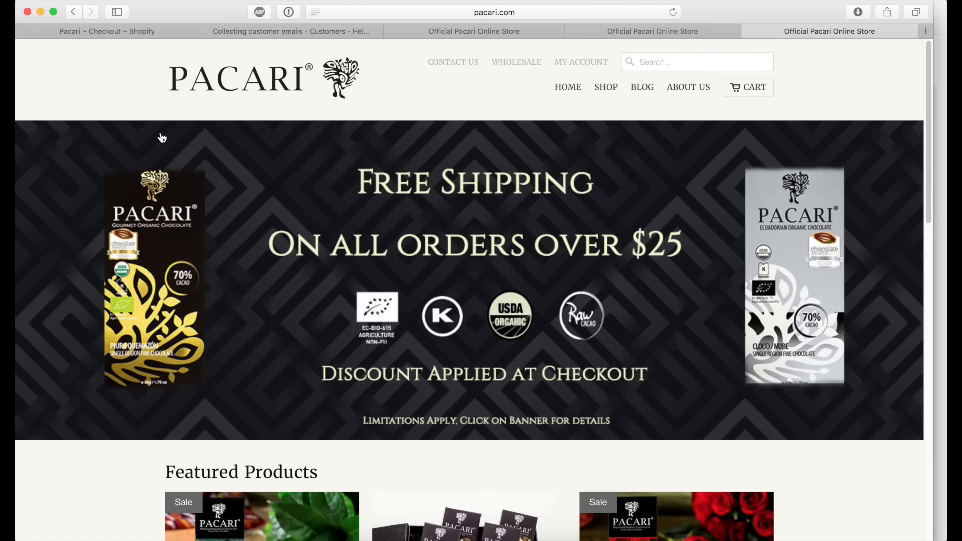
{"action": "scroll", "scroll_direction": "down", "scroll_amount": 3}
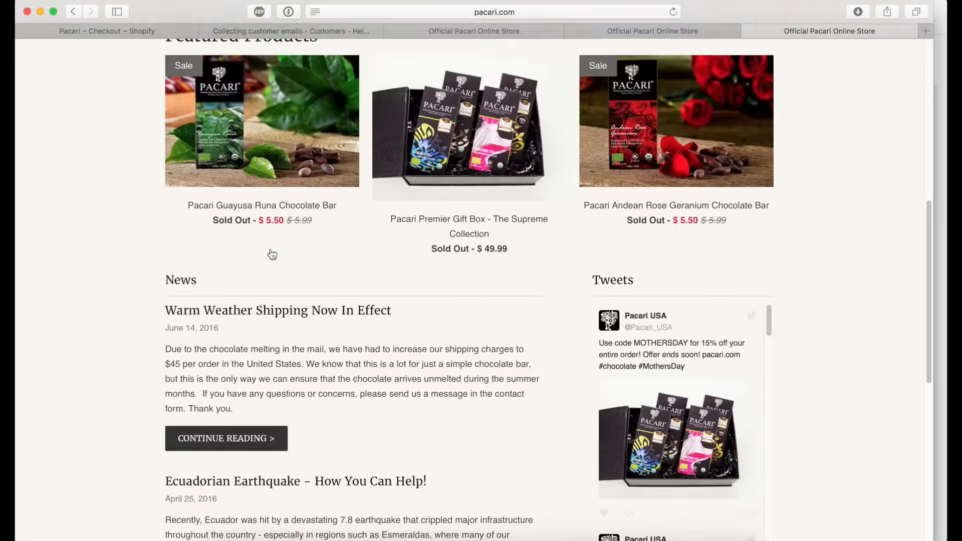
{"action": "scroll", "scroll_direction": "down", "scroll_amount": 3}
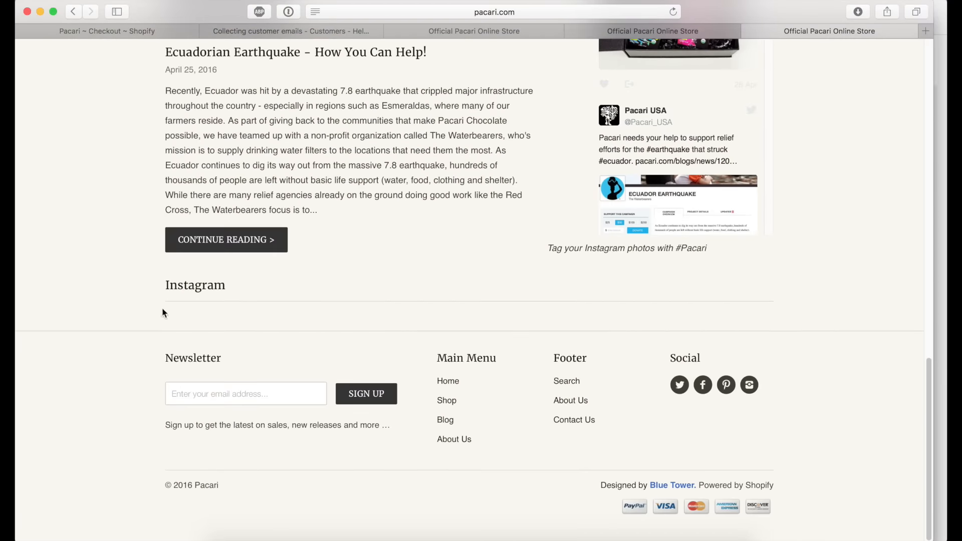
{"action": "left_click", "coordinate": [245, 393]}
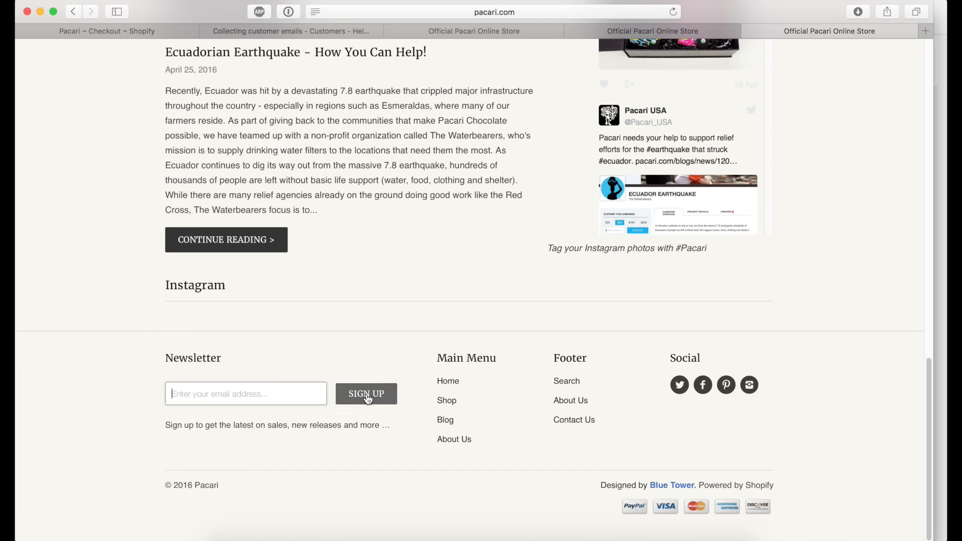
{"action": "mouse_move", "coordinate": [248, 357]}
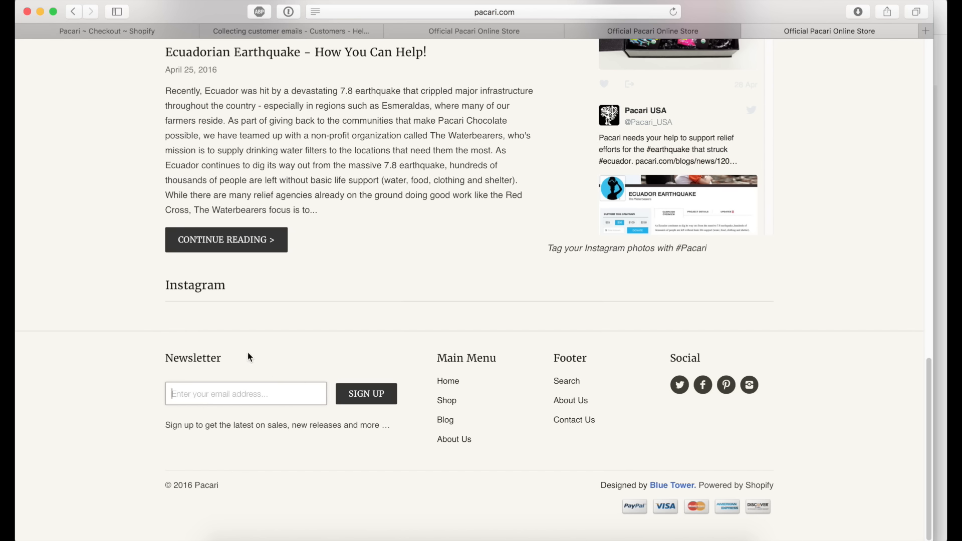
{"action": "mouse_move", "coordinate": [280, 358]}
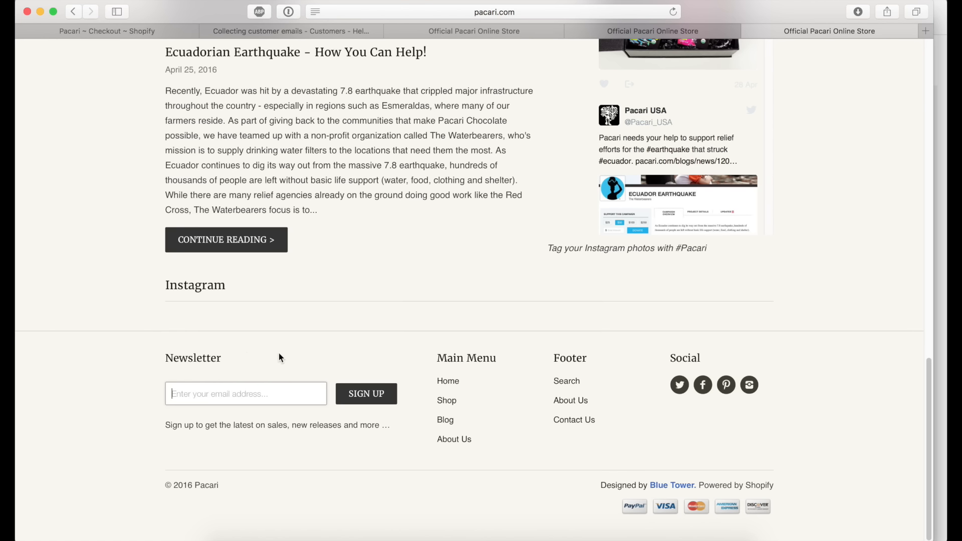
{"action": "mouse_move", "coordinate": [258, 361]}
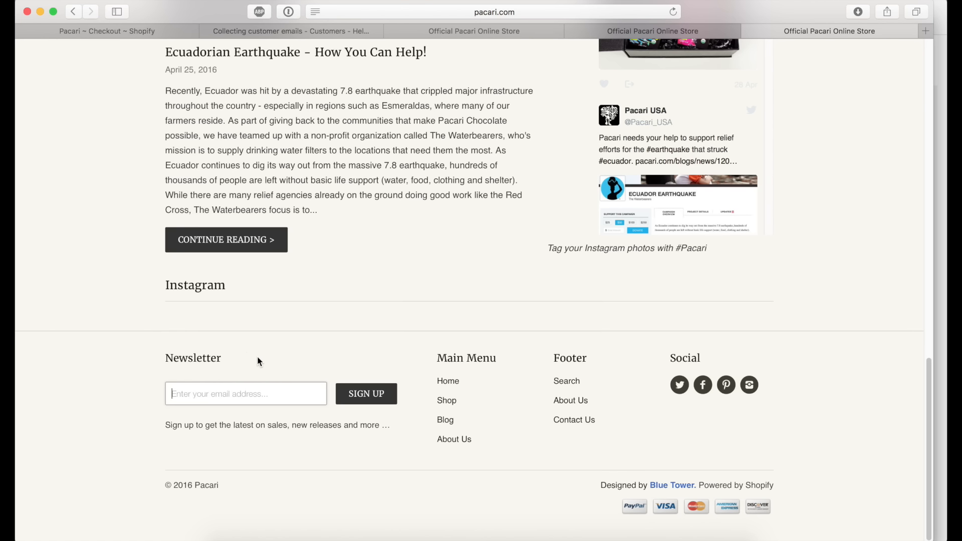
{"action": "mouse_move", "coordinate": [253, 359]}
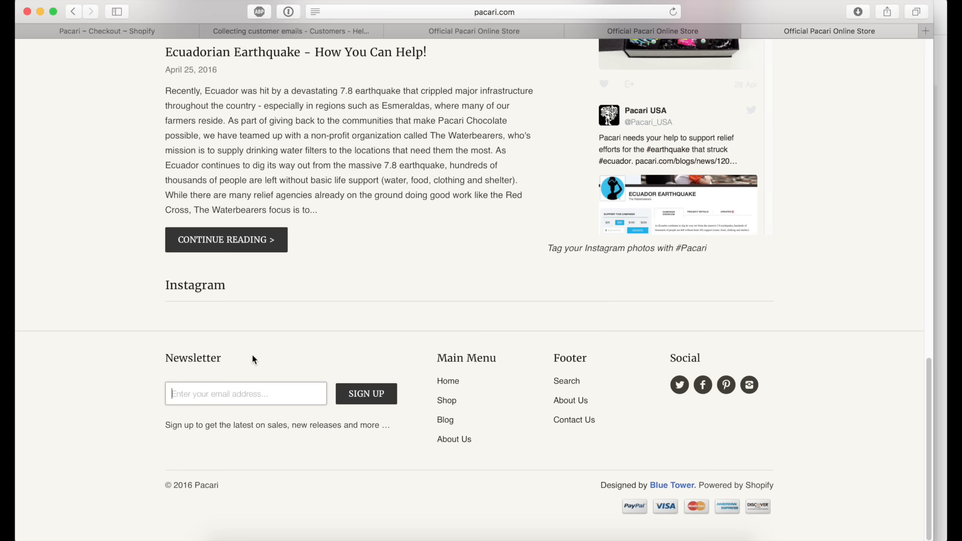
{"action": "scroll", "scroll_direction": "up", "scroll_amount": 3}
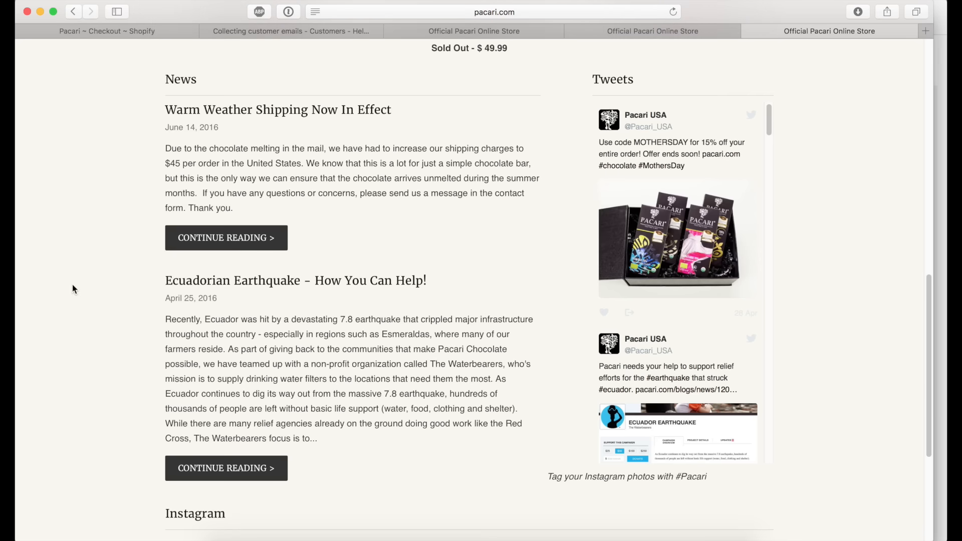
{"action": "scroll", "scroll_direction": "up", "scroll_amount": 3}
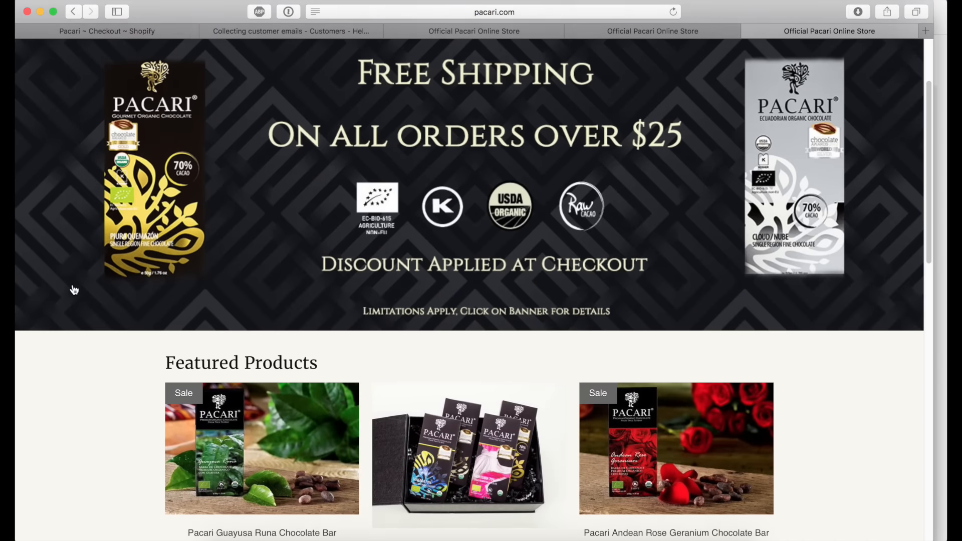
{"action": "scroll", "scroll_direction": "down", "scroll_amount": 3}
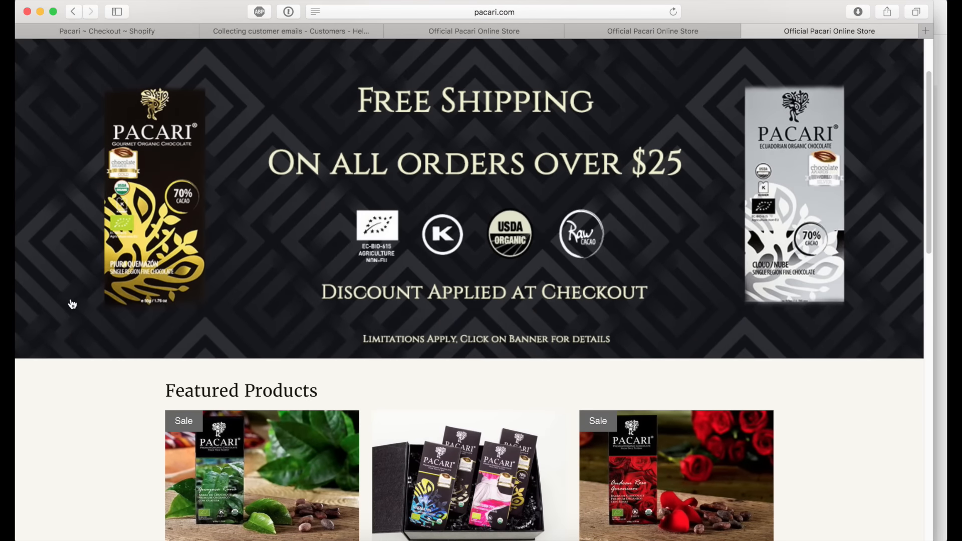